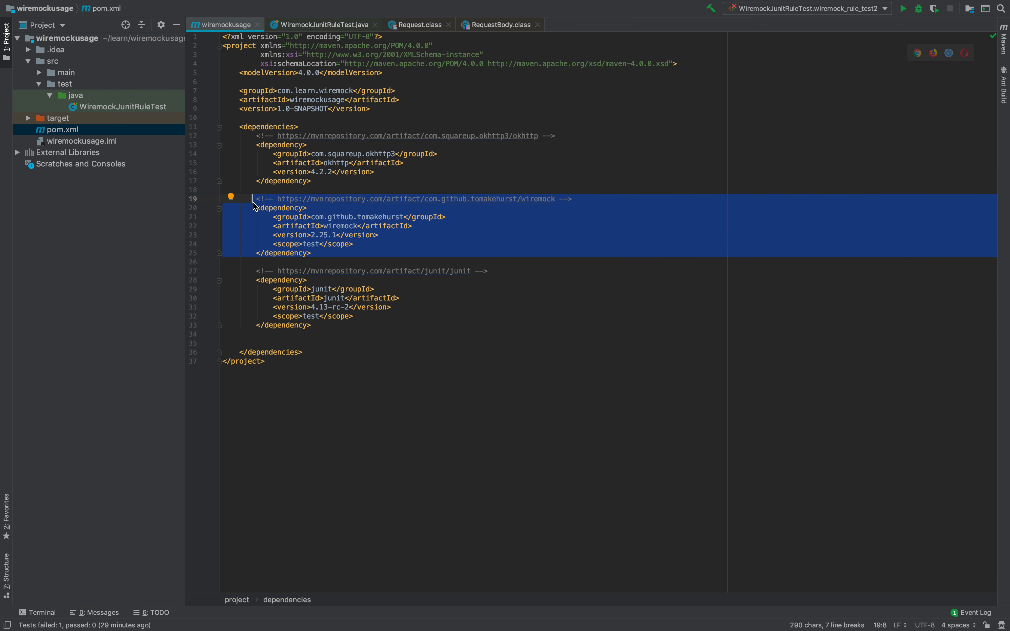
- Note the JUnit dependency, then bring WiremockJunitRuleTest.java into the editor for review
left_click(253, 279)
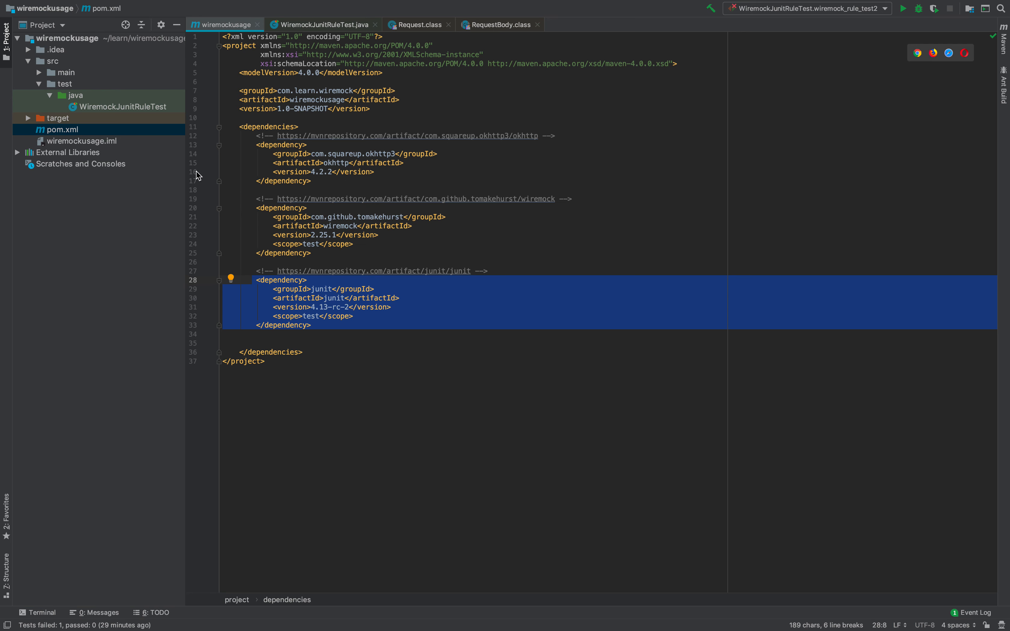
left_click(124, 106)
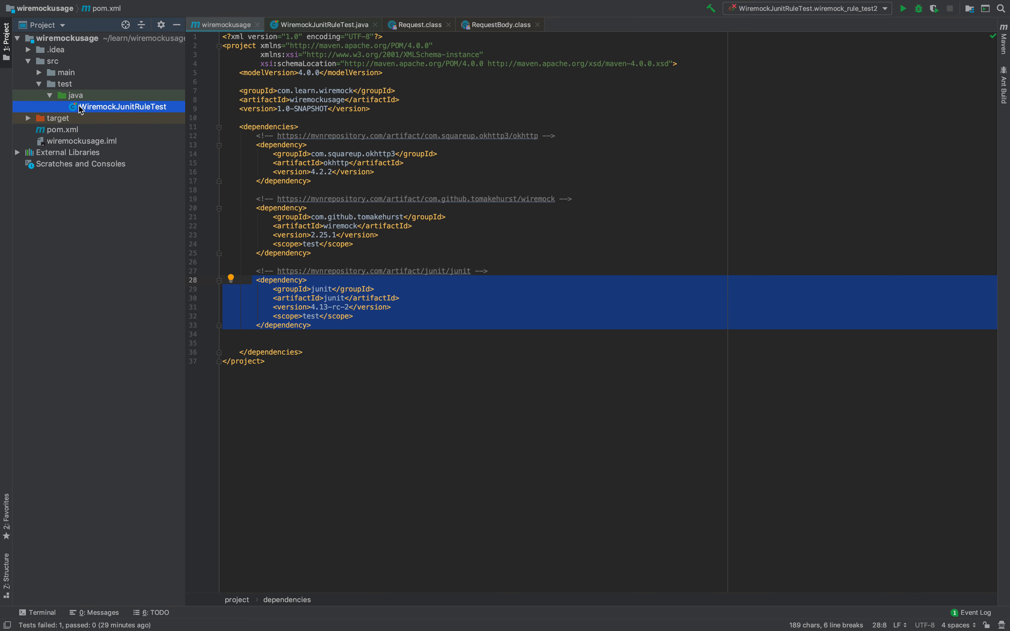
left_click(322, 24)
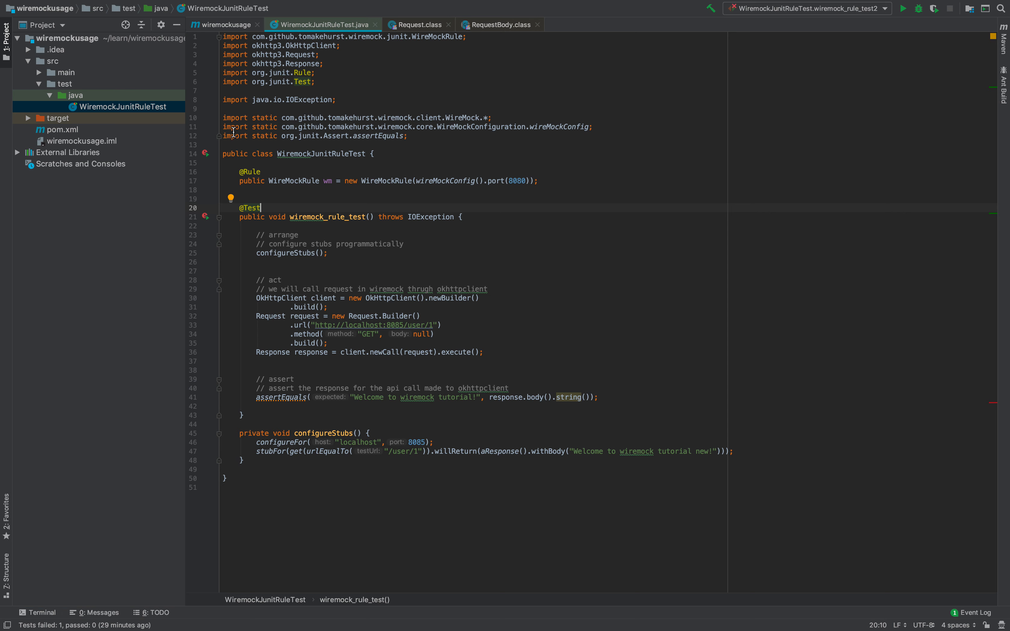
mouse_move(301, 264)
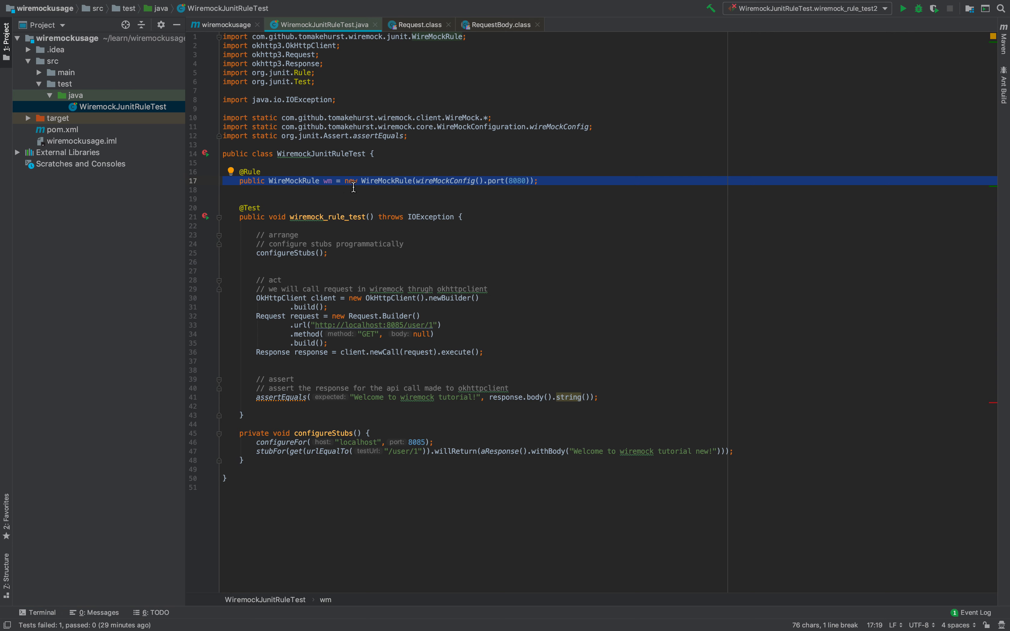
mouse_move(398, 191)
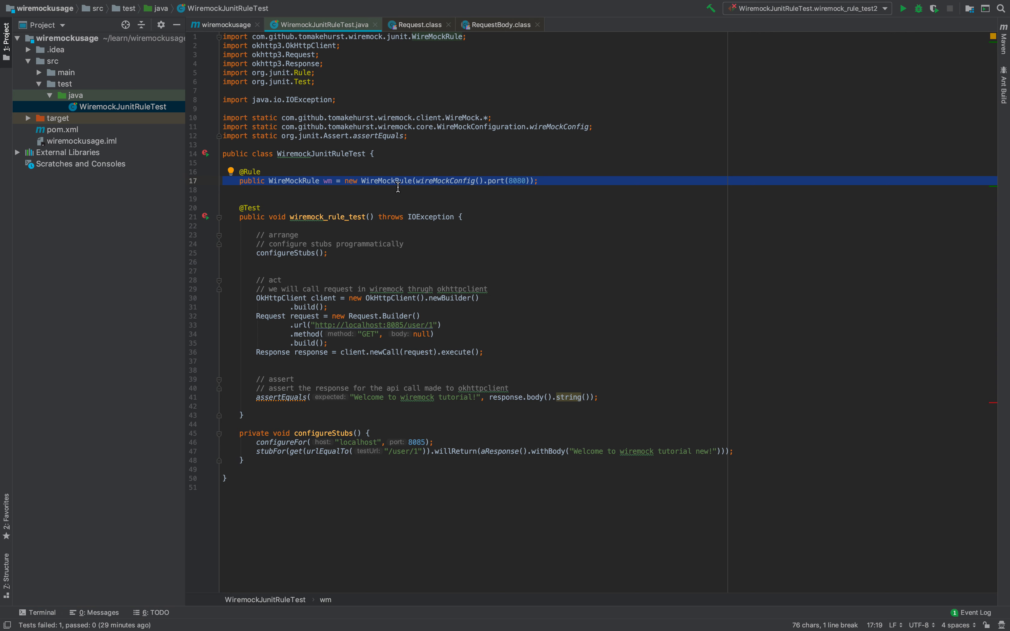
mouse_move(416, 183)
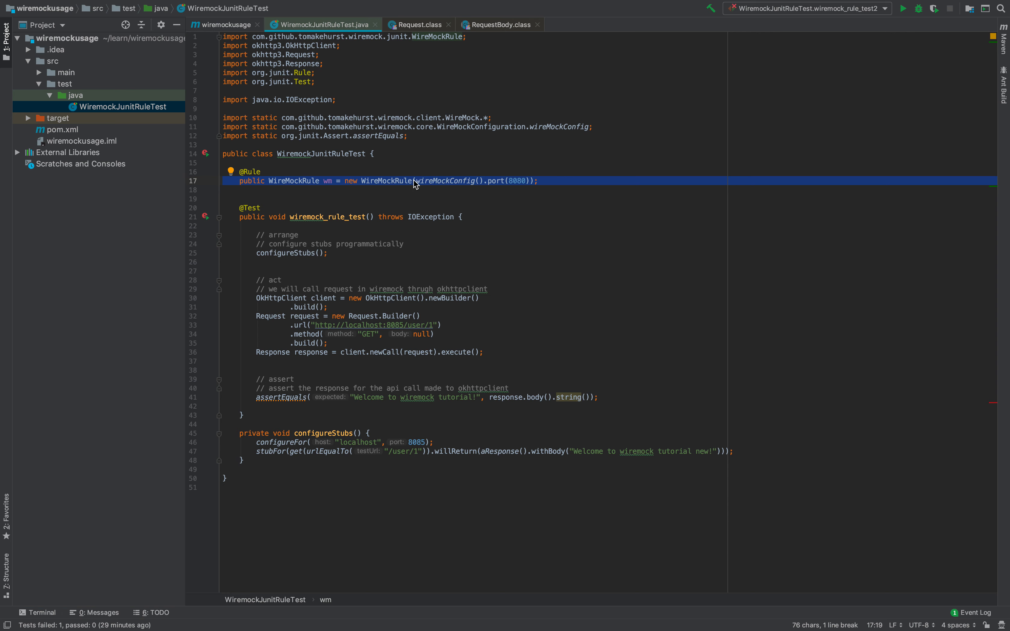
mouse_move(449, 172)
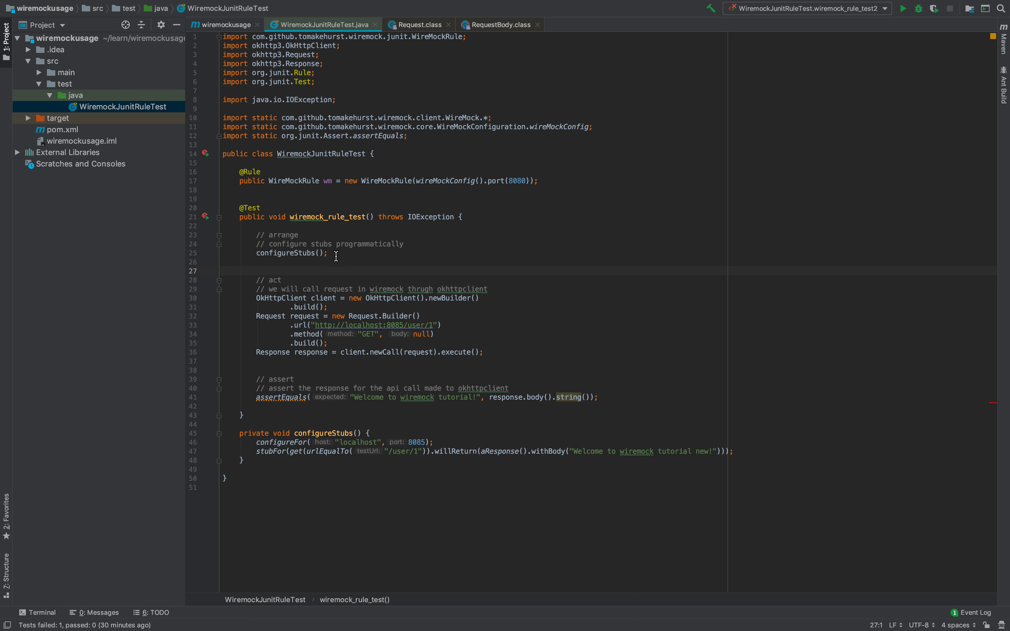
mouse_move(332, 278)
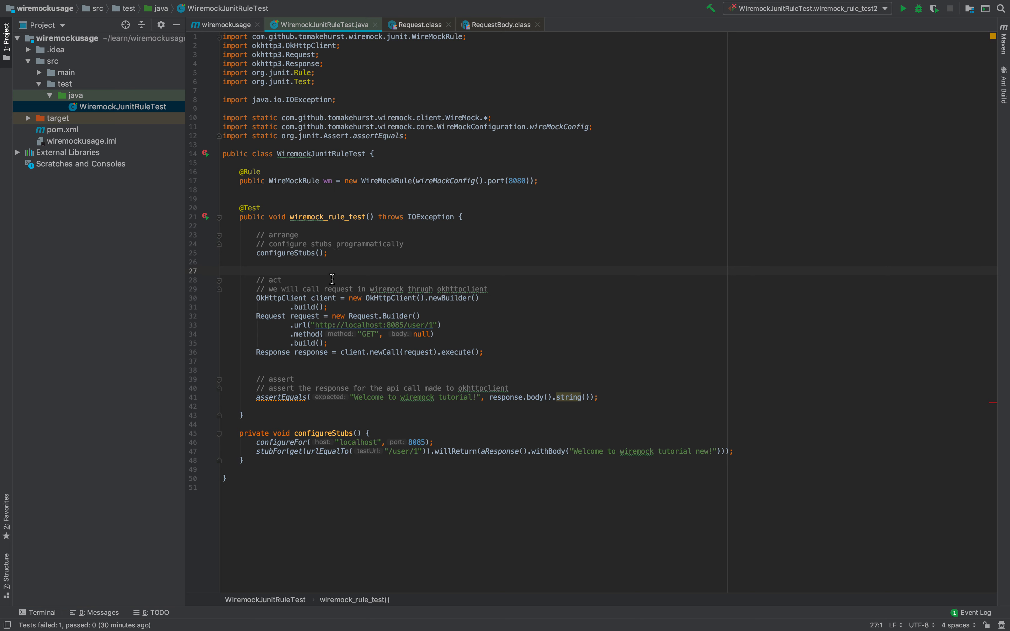
- Change the stub port from 8085 to 8080 and move willReturn onto its own line
left_click_drag(256, 270, 483, 351)
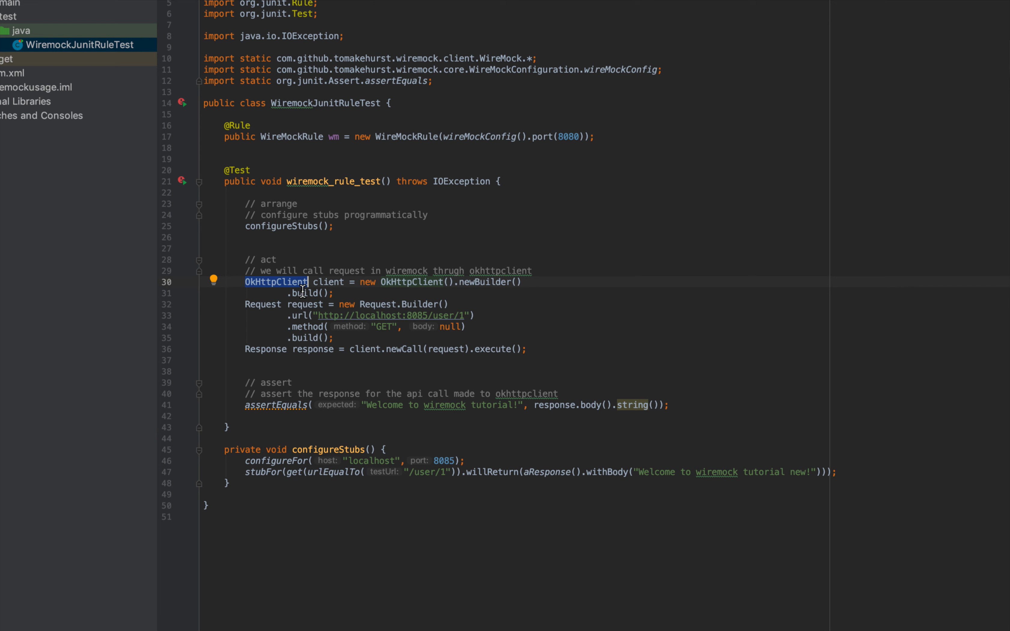
mouse_move(430, 323)
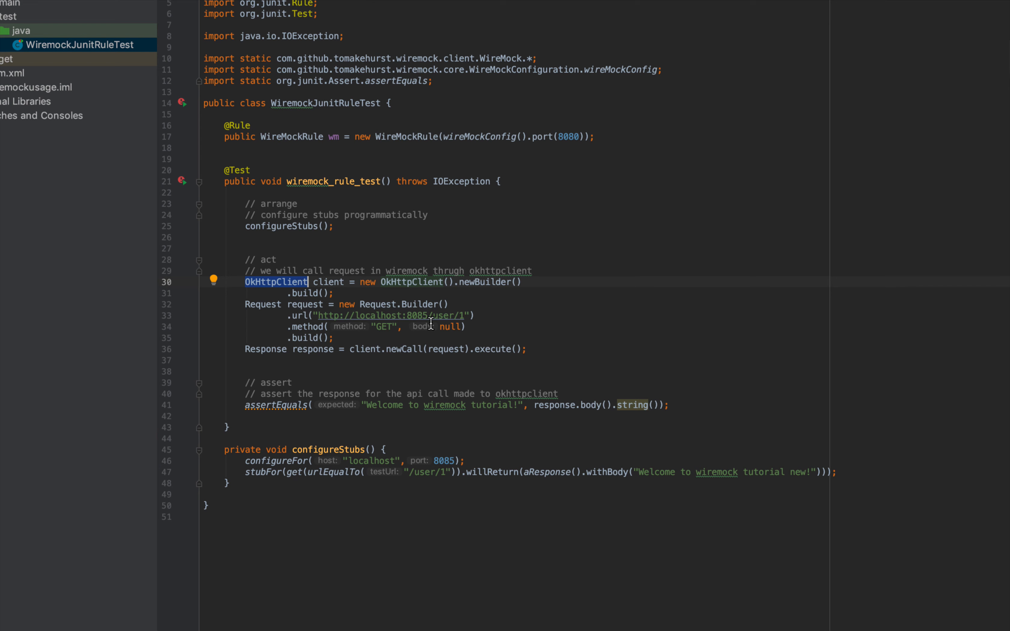
mouse_move(391, 315)
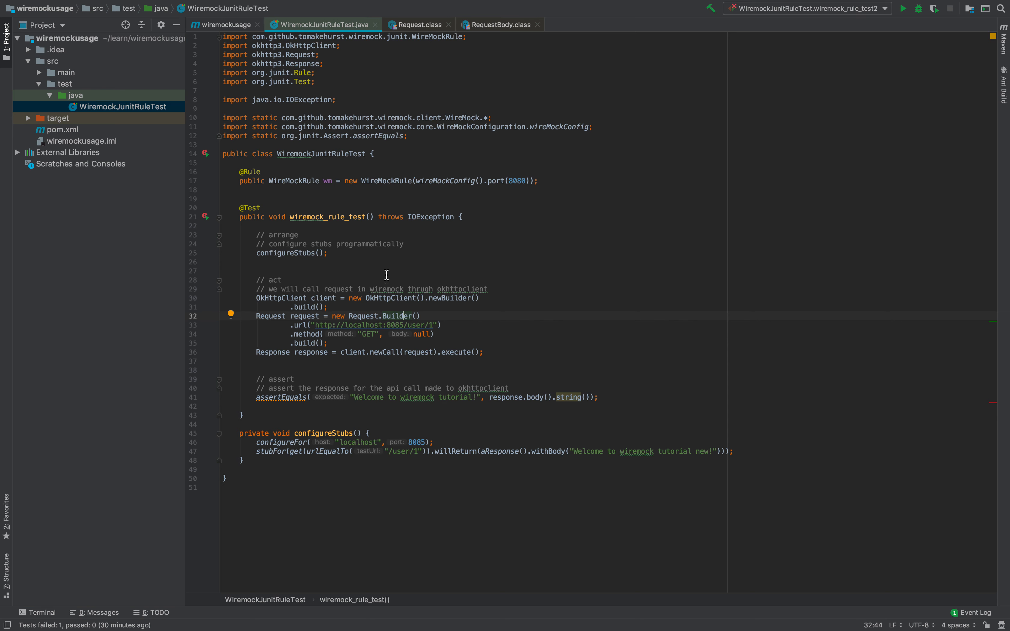
mouse_move(462, 360)
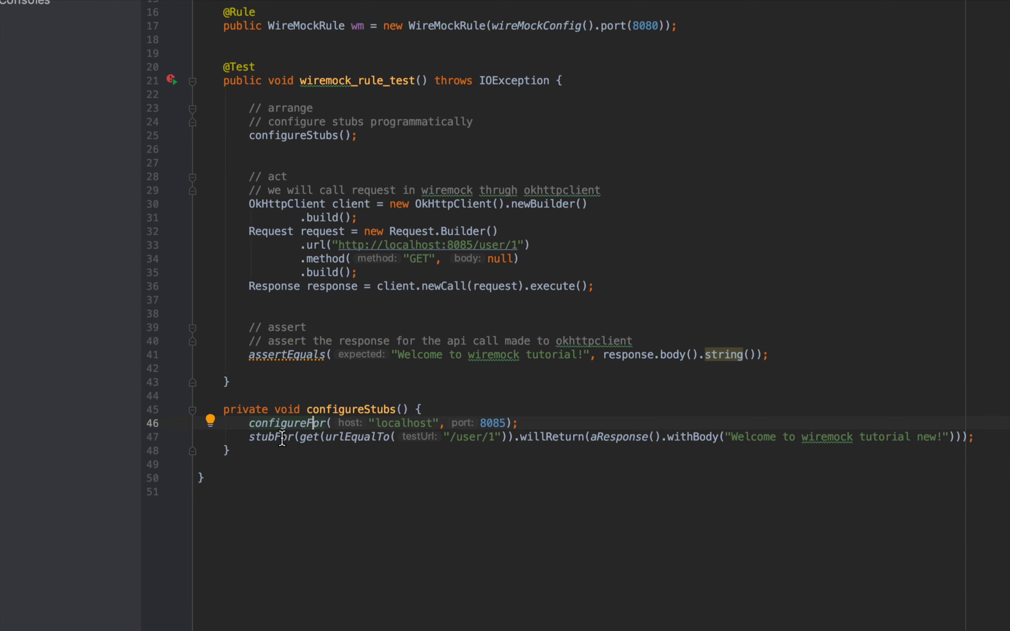
mouse_move(309, 423)
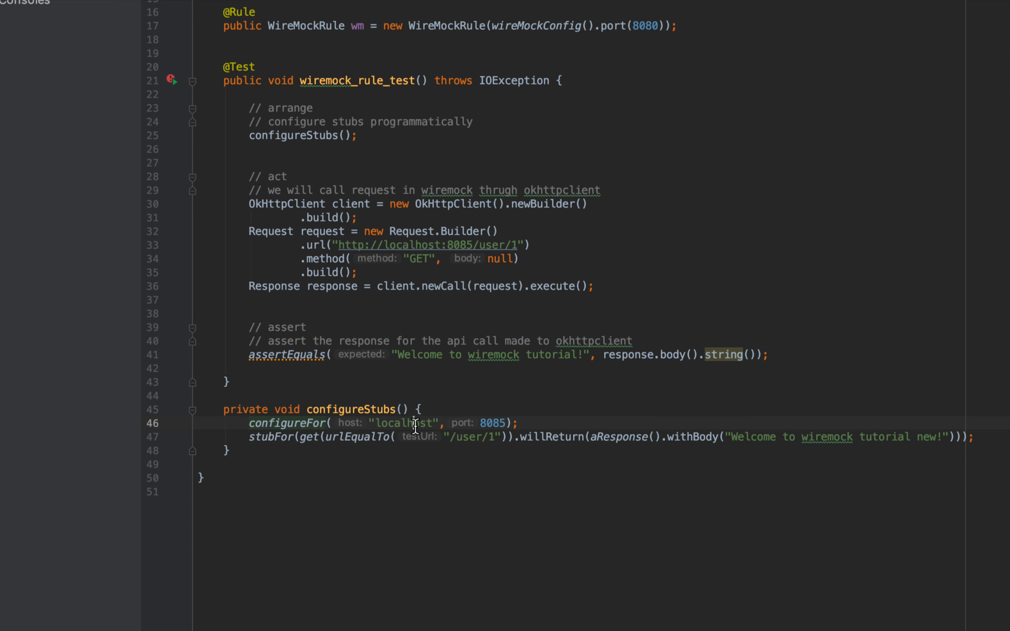
double_click(404, 423)
type("0")
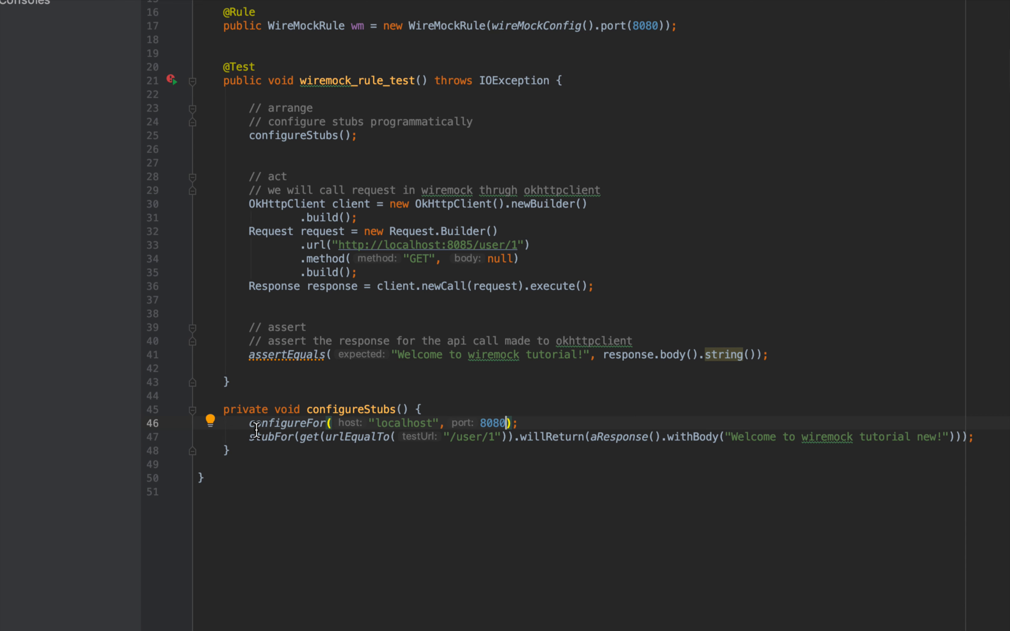
double_click(270, 436)
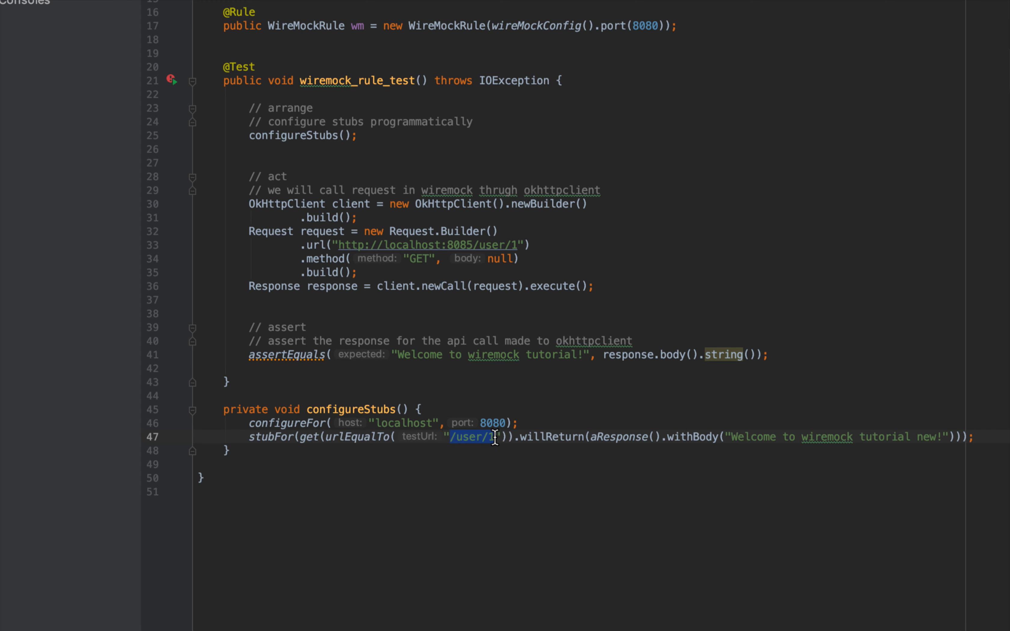
mouse_move(559, 448)
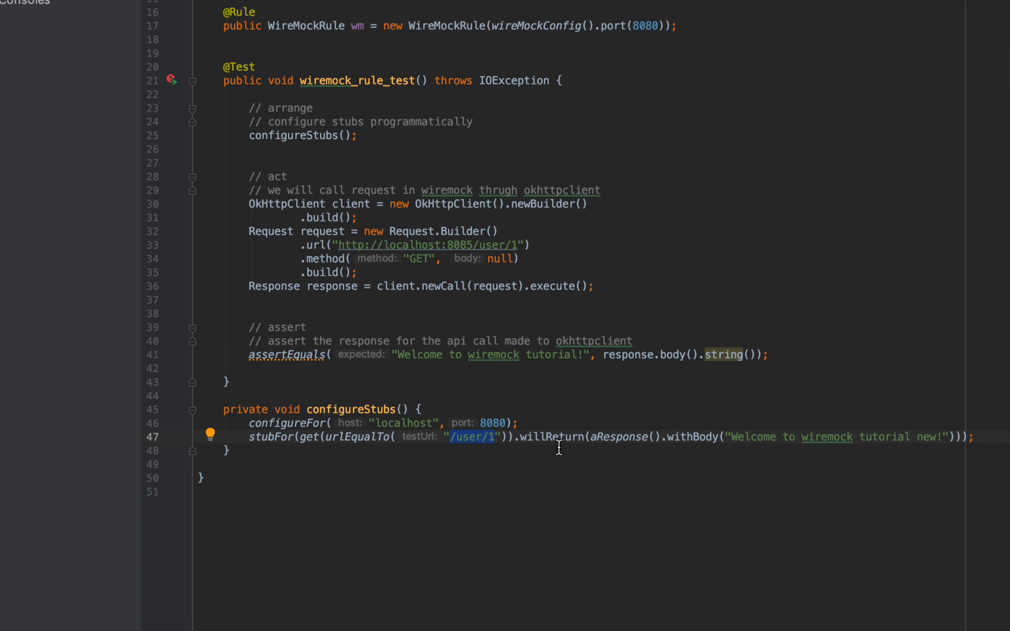
key("enter")
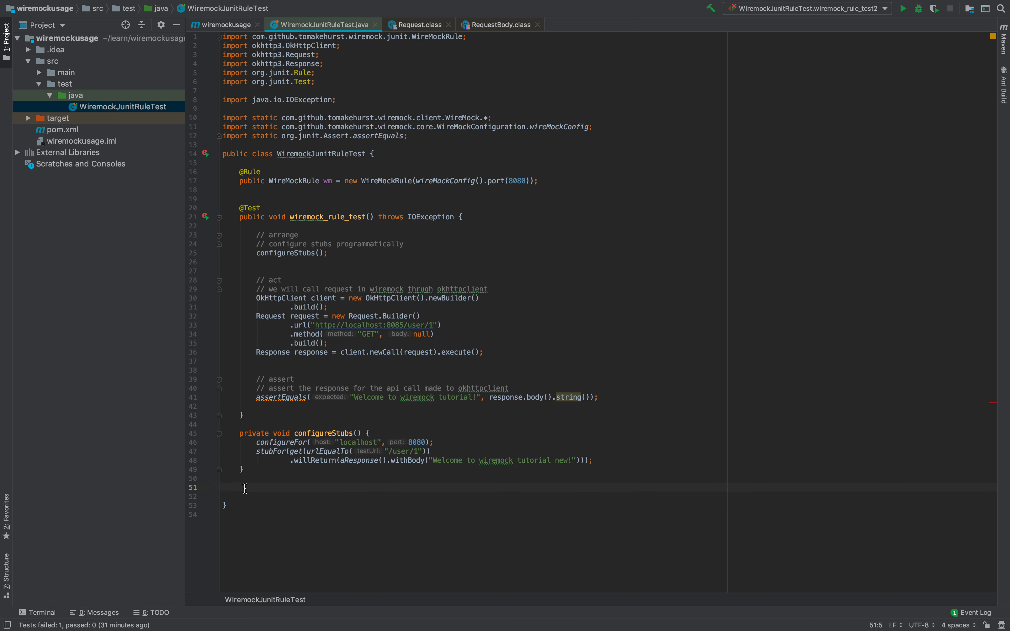
- Add a private configureStubForPost method stubbing POST on the /users URL
type("private c")
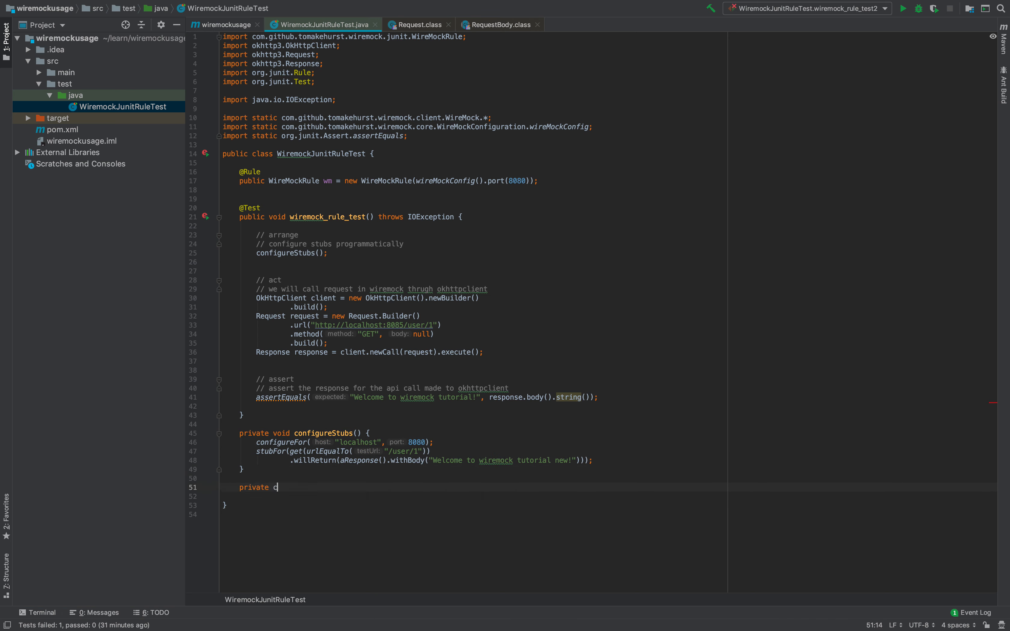
type("v")
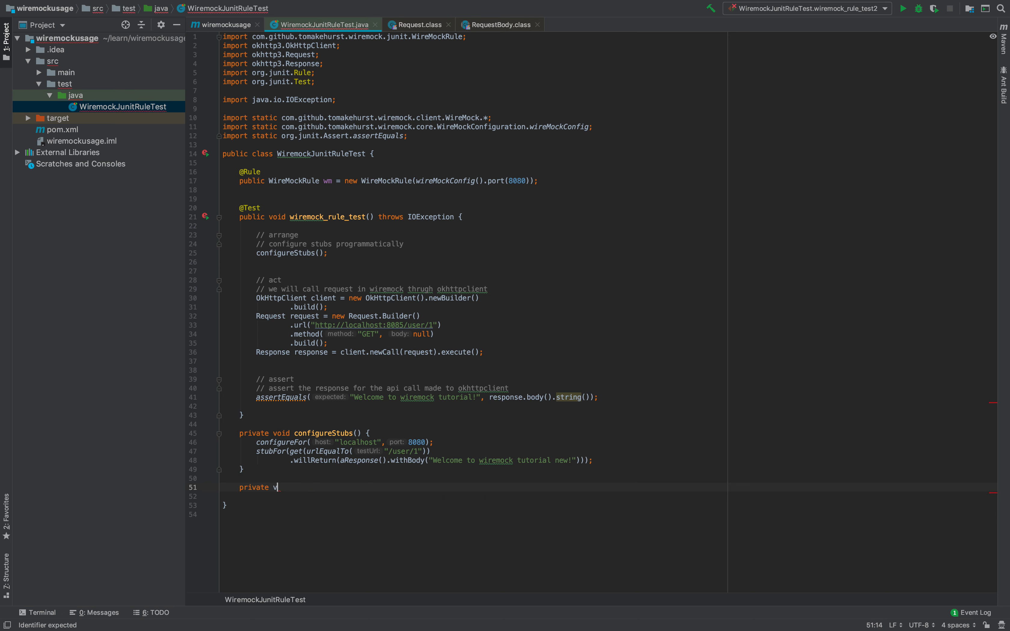
type("oid configure")
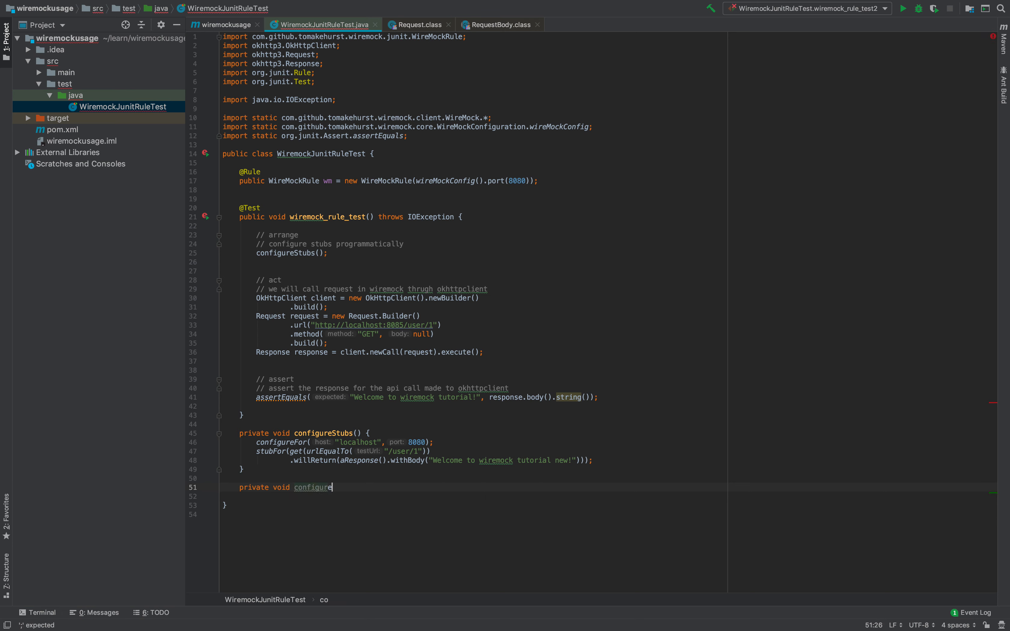
type("StubForPost() {")
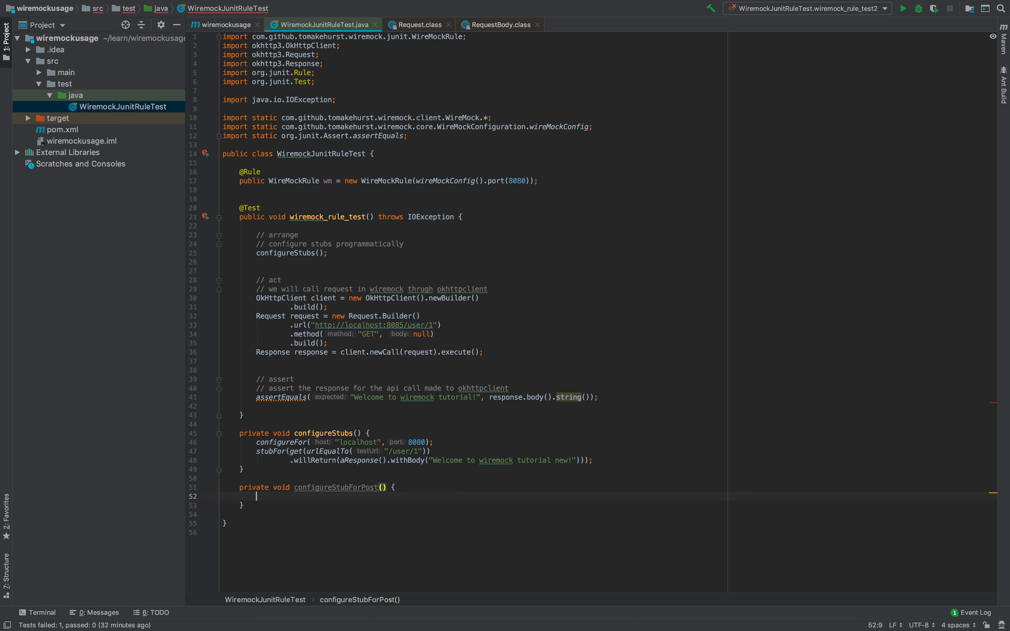
type("configureFor(\"localhost\", 8080);")
type("stubFor(")
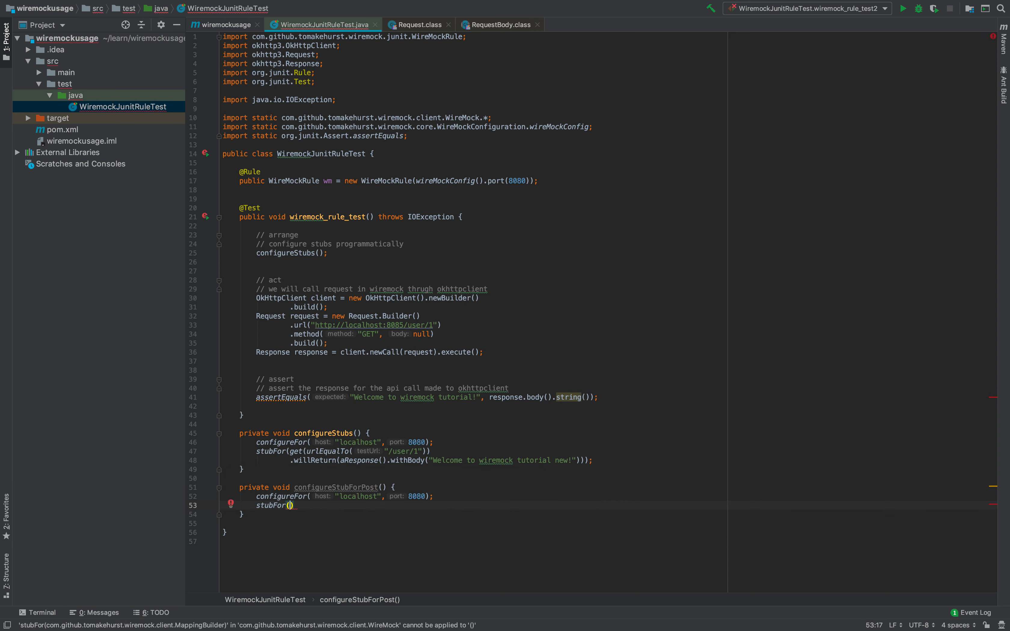
type("post(\"/")
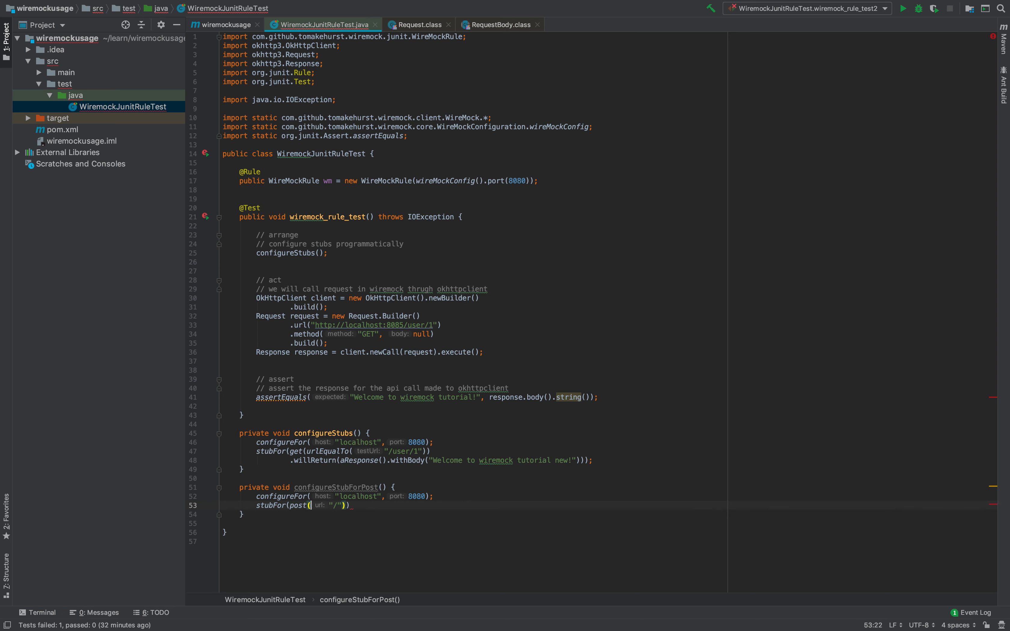
type("urlEqualTo(")
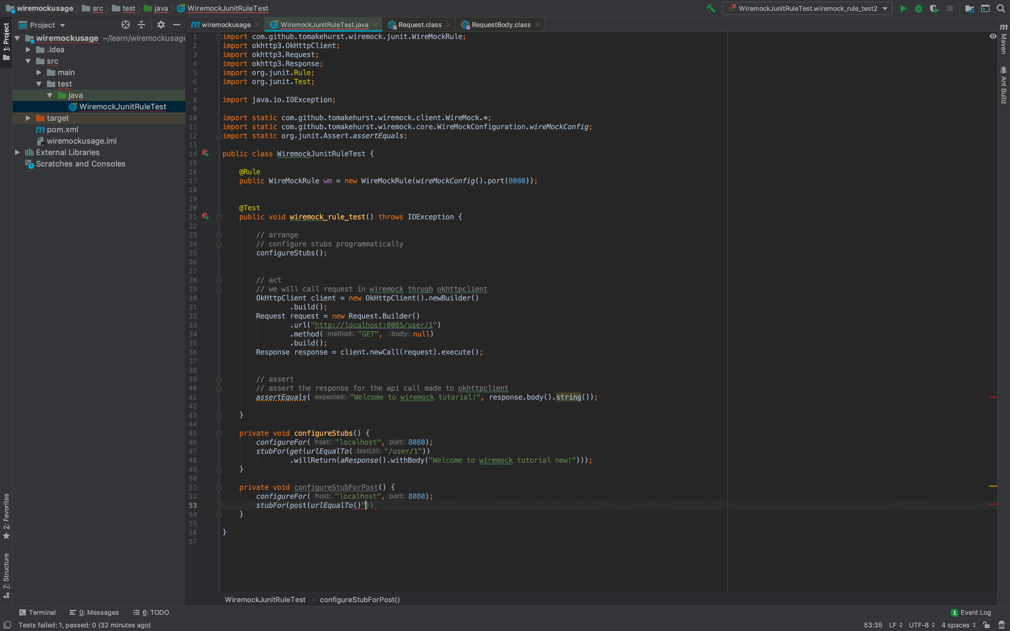
key("Backspace")
type("/users")
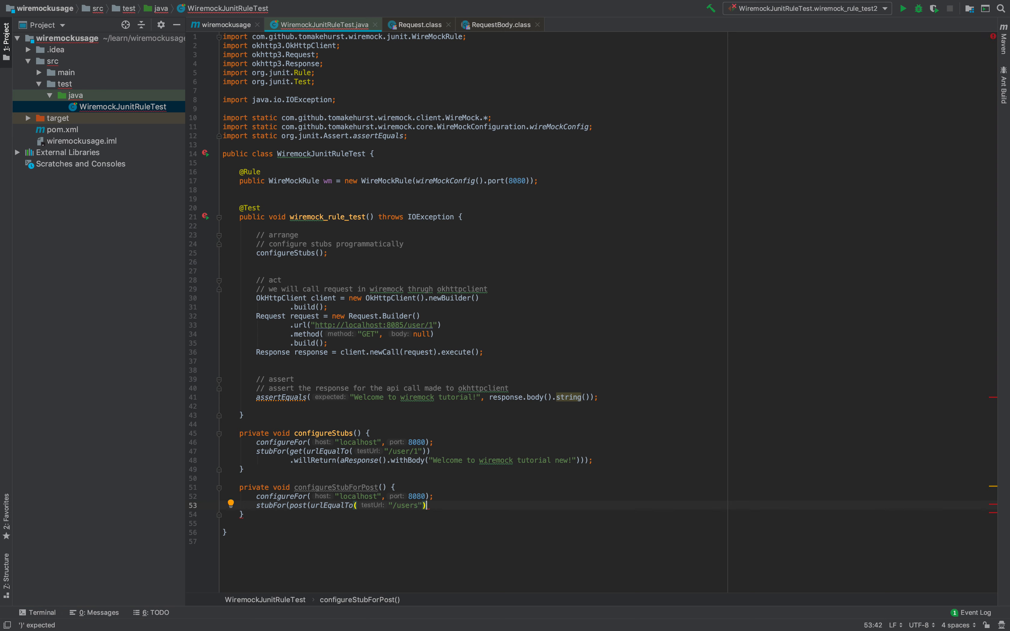
type(".willReturn(")
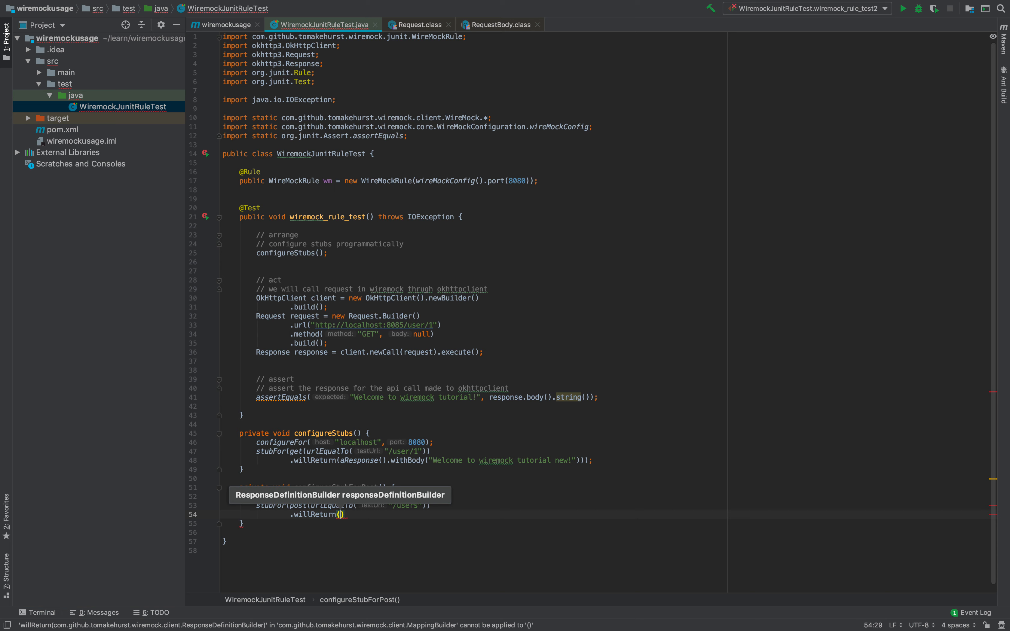
- Return ok() with body "User created" and content-type application/plain, then view WireMock's ok() definition
type("ok(")
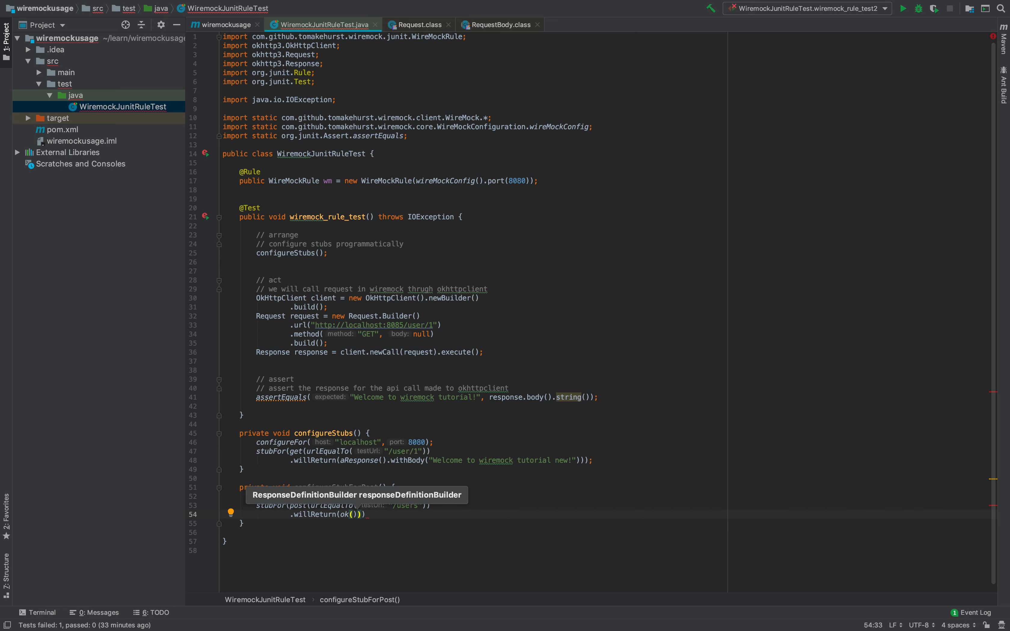
key("Enter")
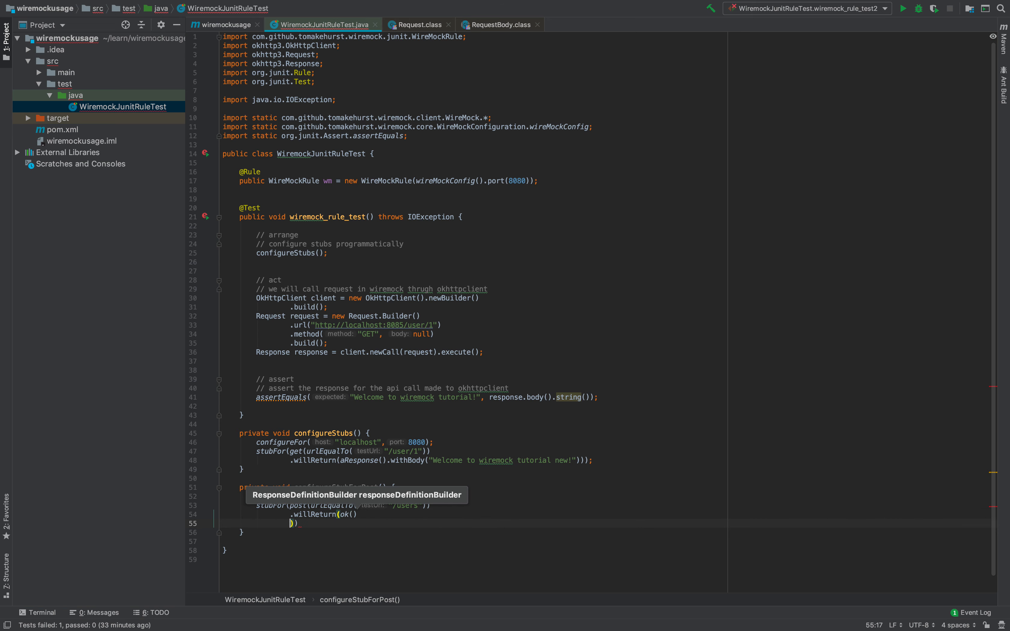
type("withBody(\"User")
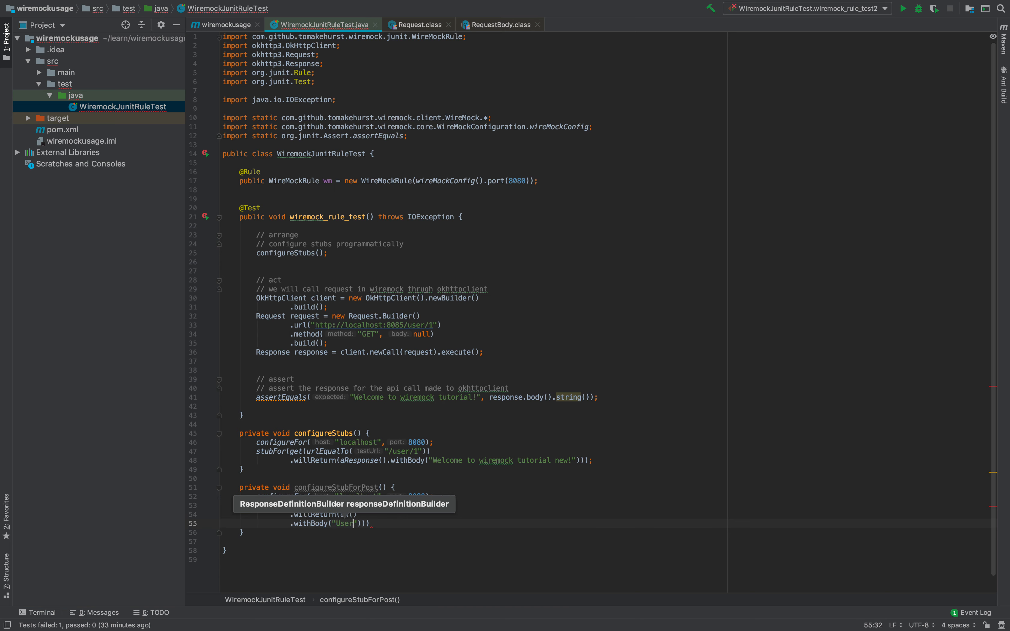
type("created")
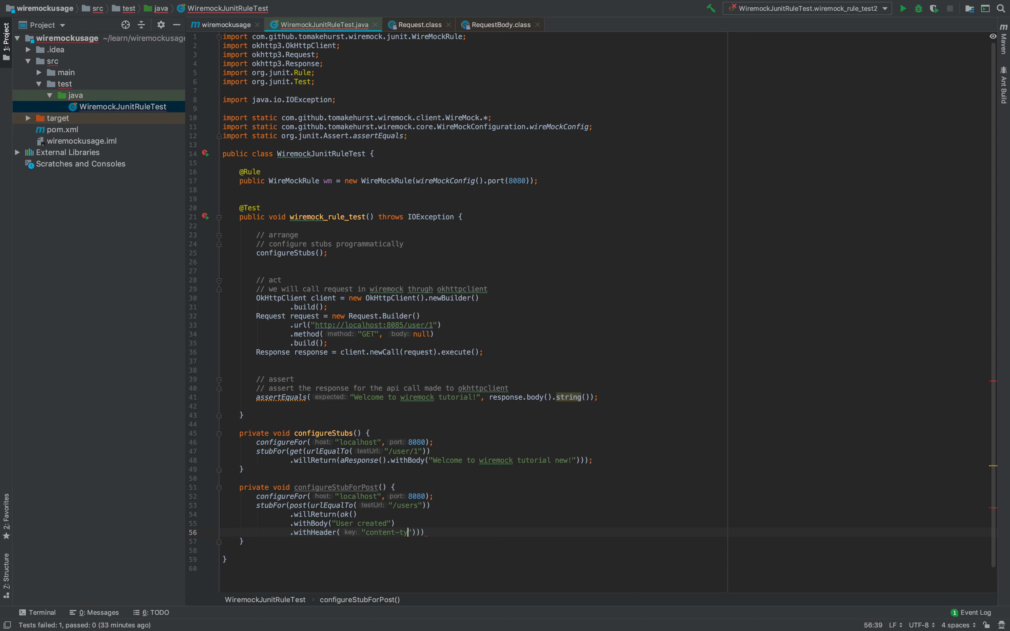
type("pe\",\"application/plain")
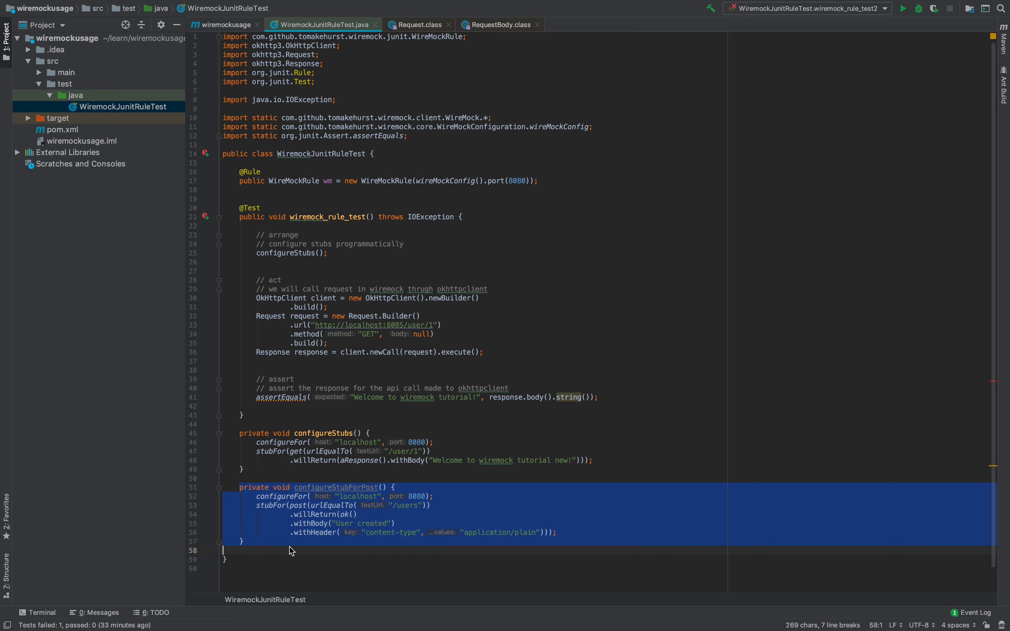
scroll("up", 3)
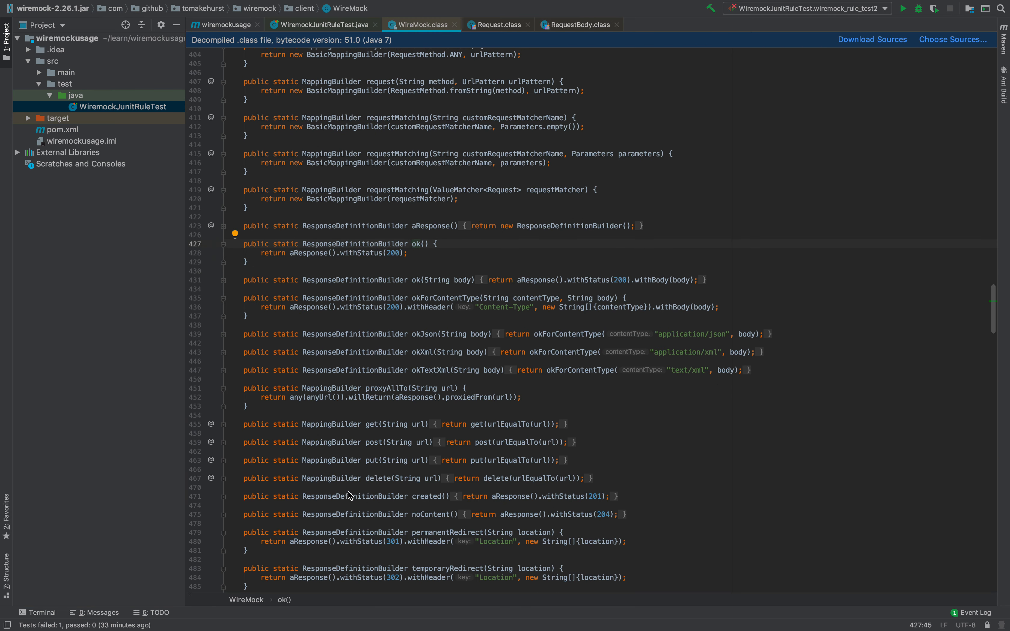
left_click(396, 262)
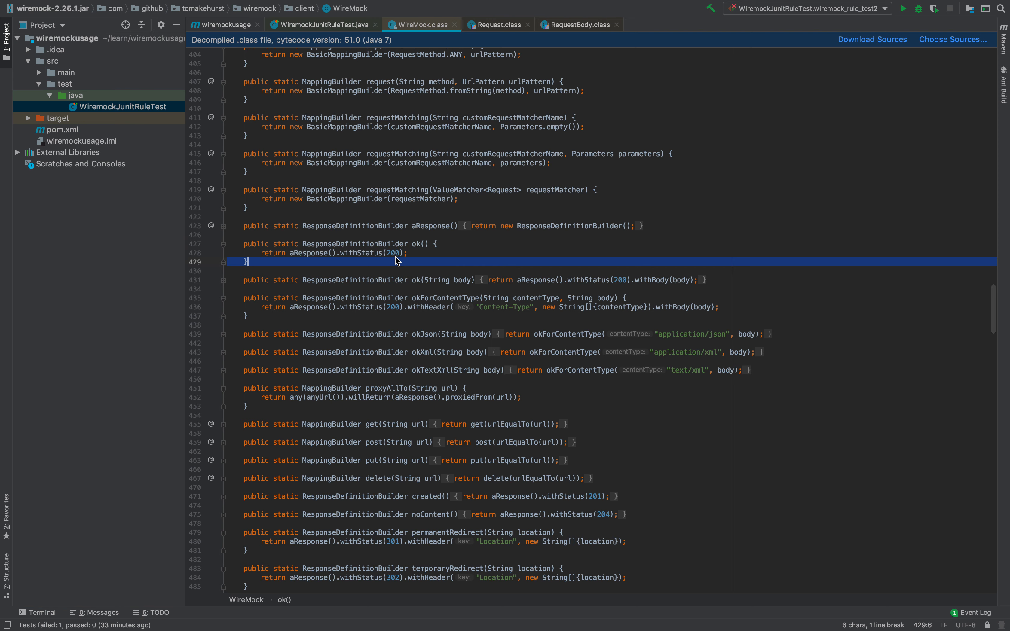
- Replace ok() in the POST stub with status(200)
left_click(316, 25)
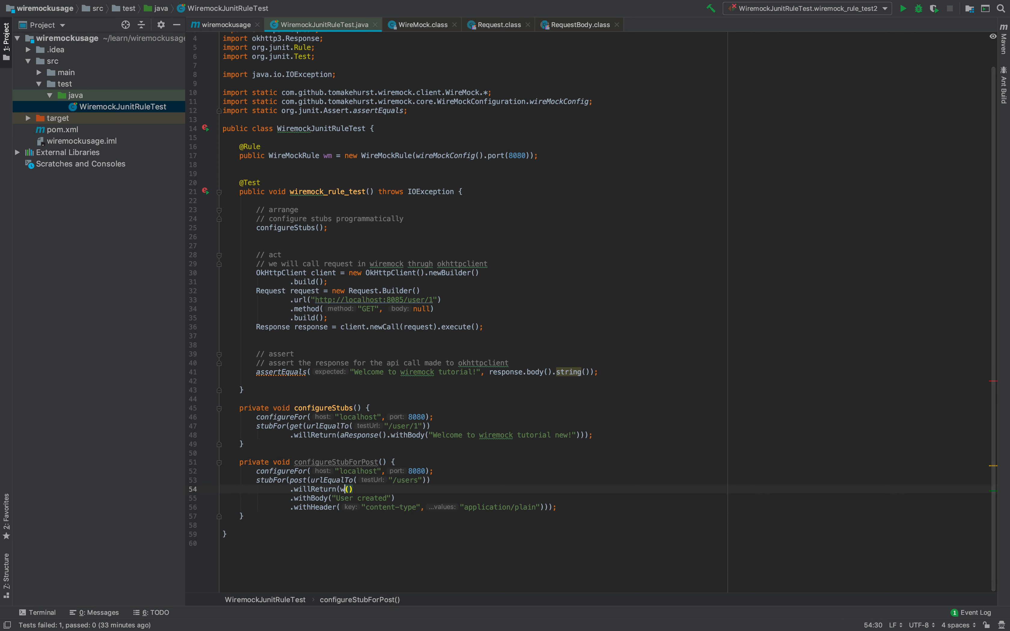
type("st")
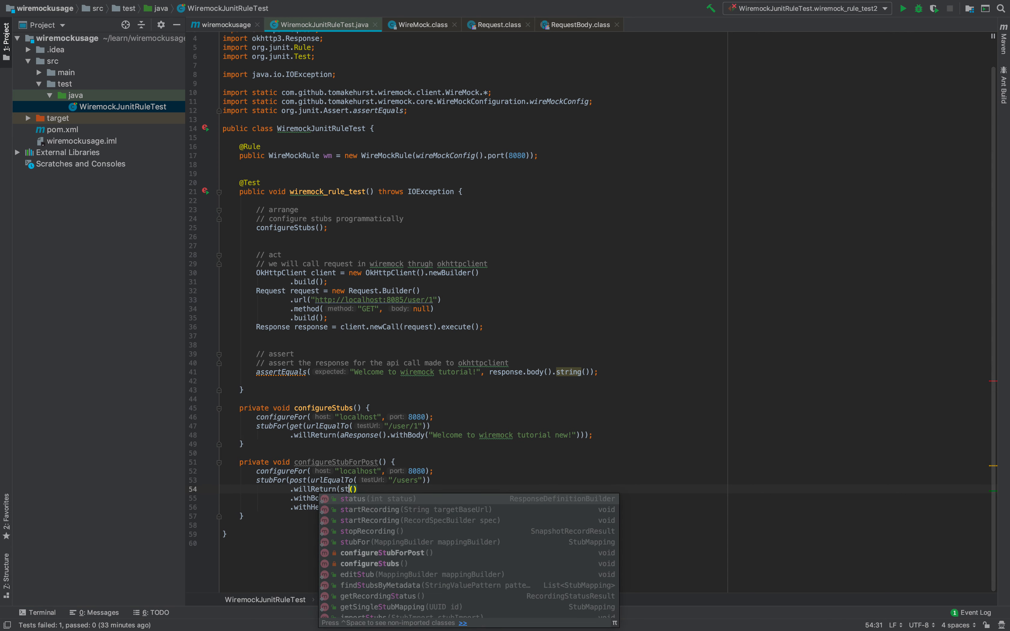
left_click(353, 498)
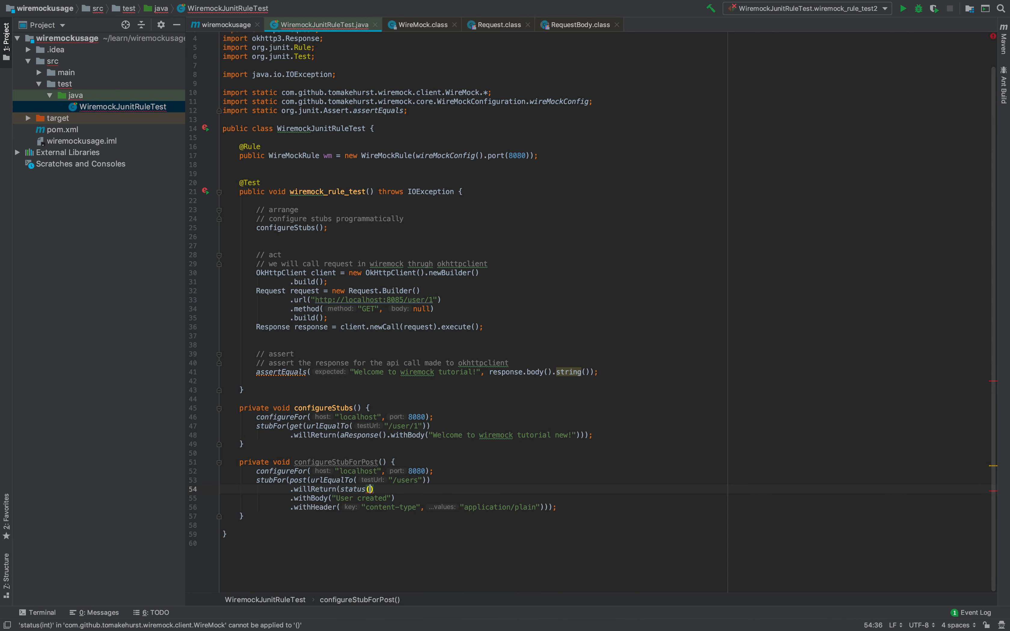
type("200")
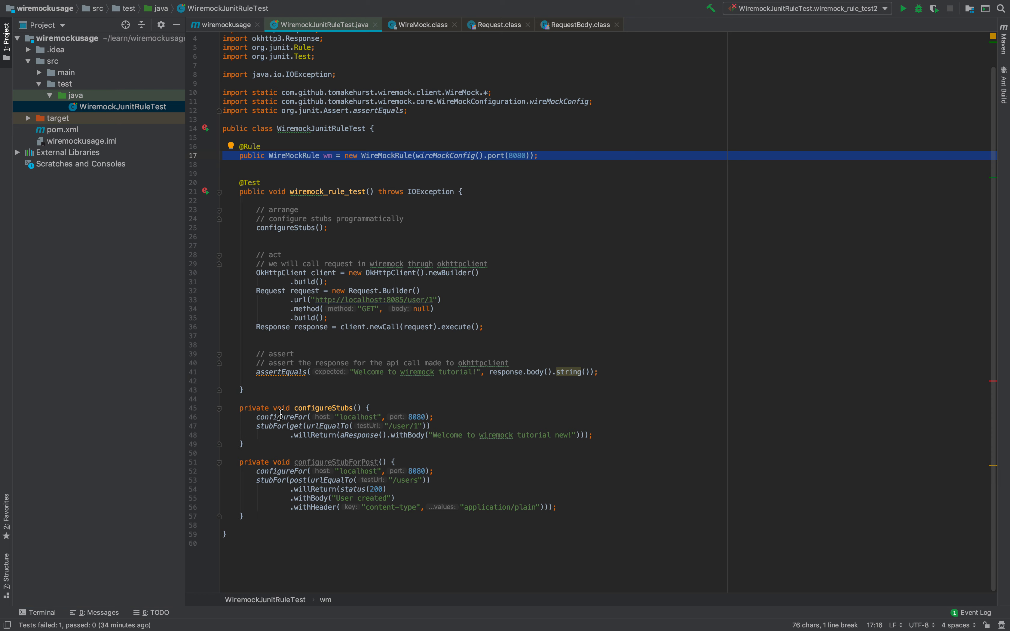
left_click(308, 462)
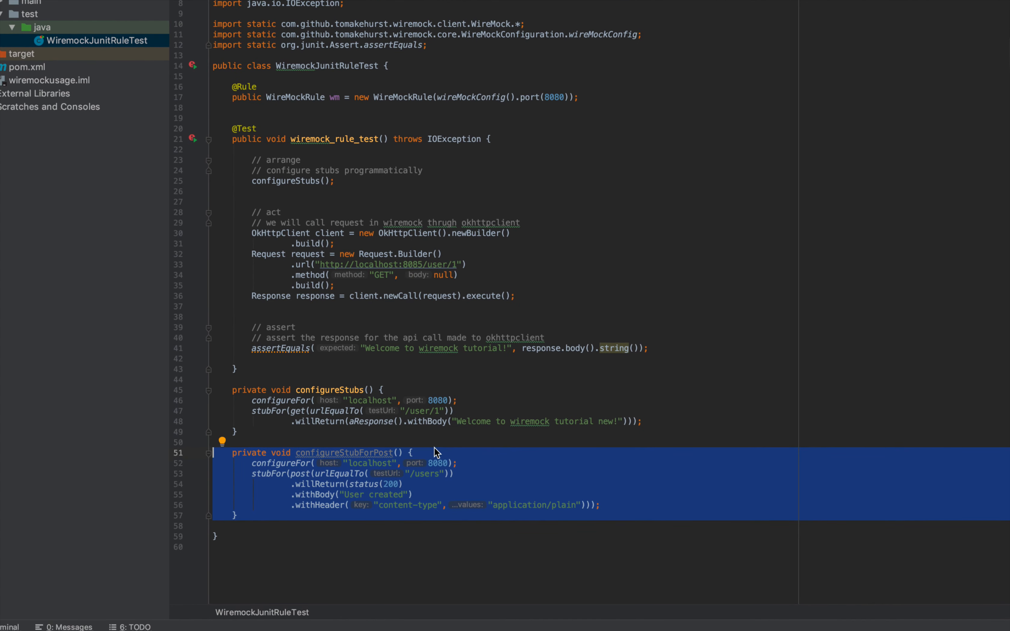
left_click(393, 474)
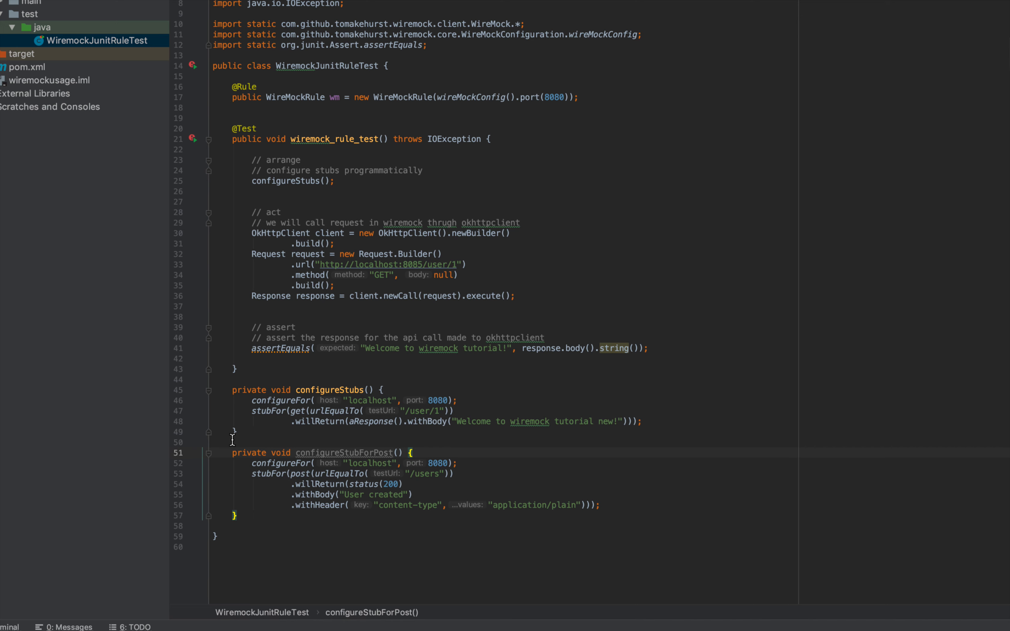
mouse_move(241, 365)
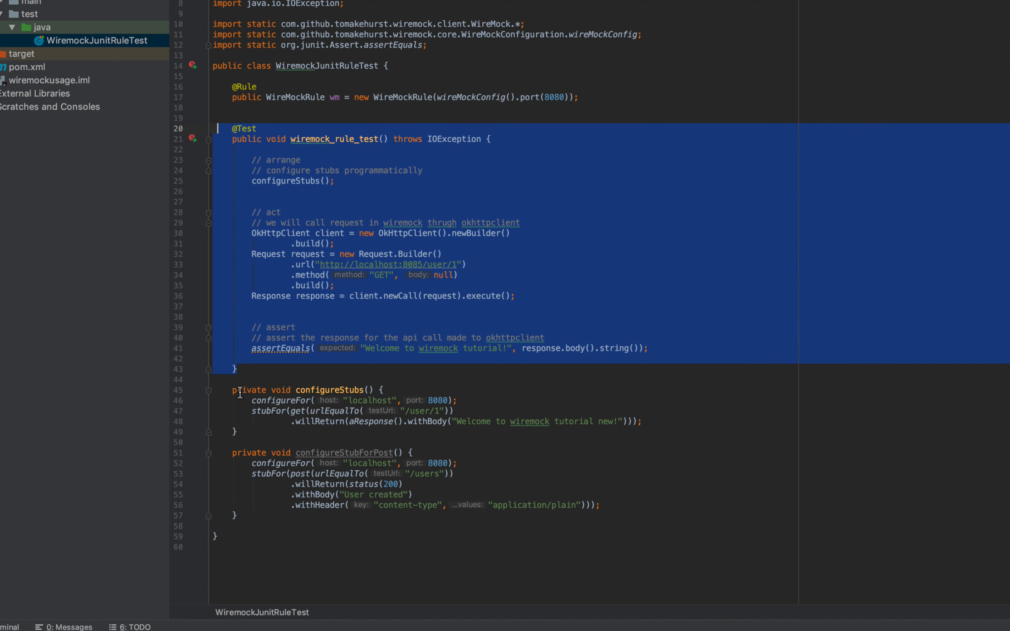
- Paste a second test wiremock_rule_test2 sending a POST request to localhost:8080/user
left_click(237, 368)
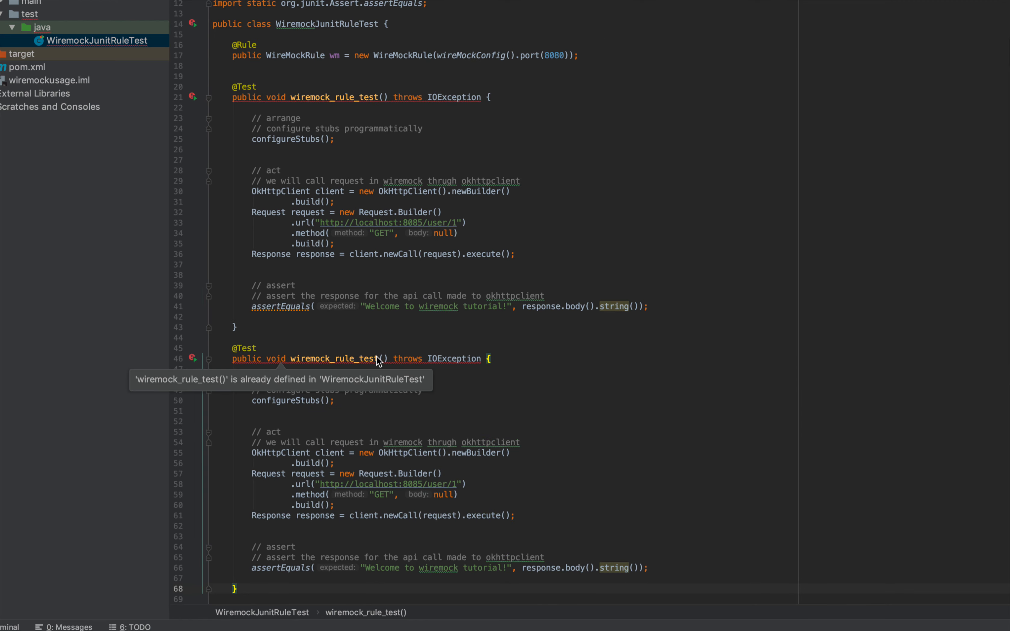
type("2")
left_click(293, 399)
type("ForPost")
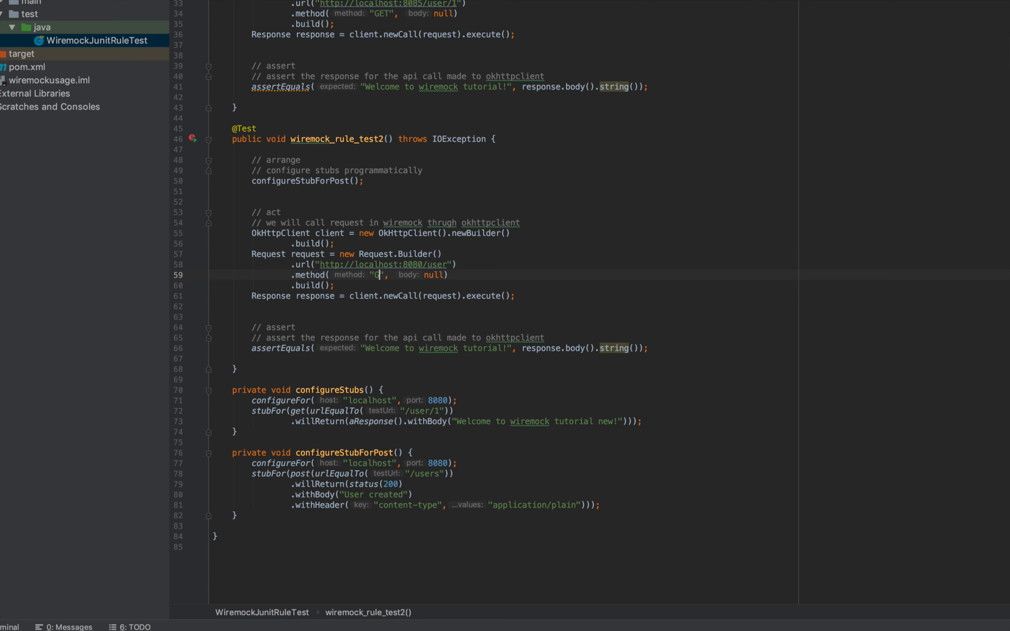
type("OST")
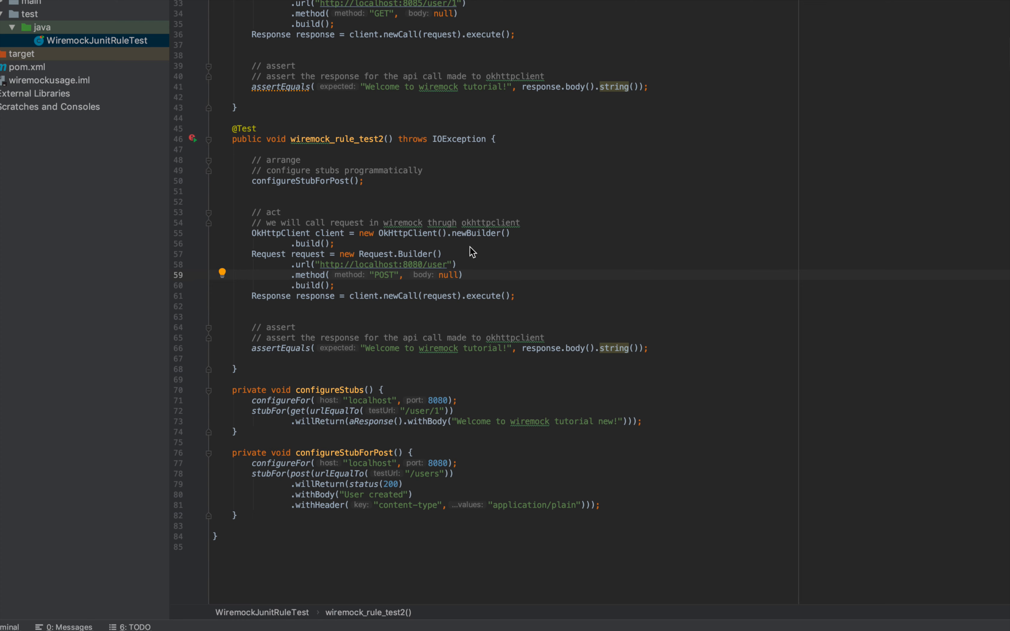
- Declare RequestBody body as a new FormBody.Builder()
type("R")
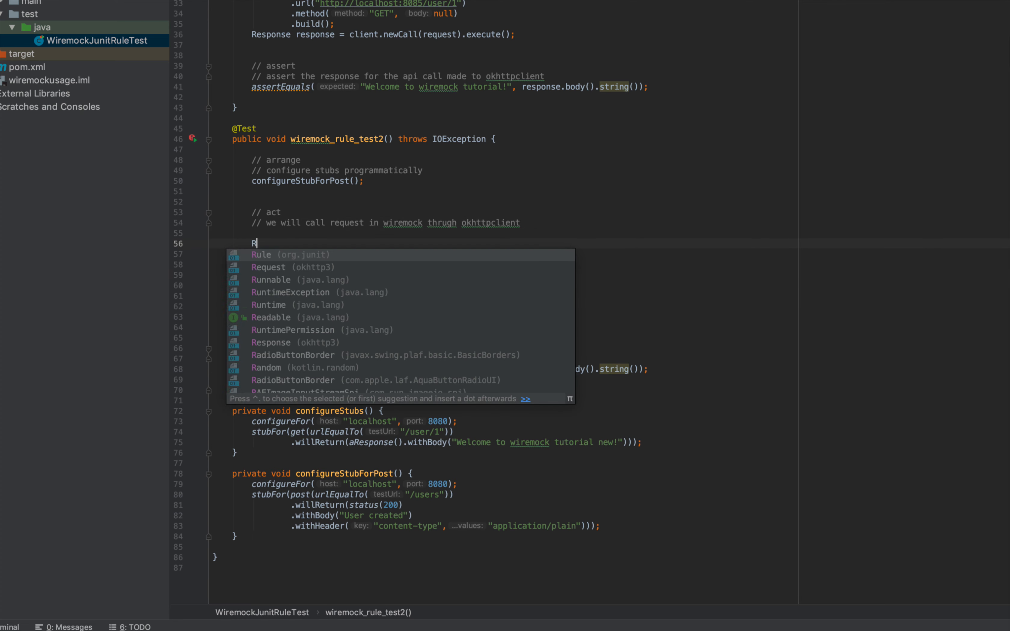
type("equestBody for")
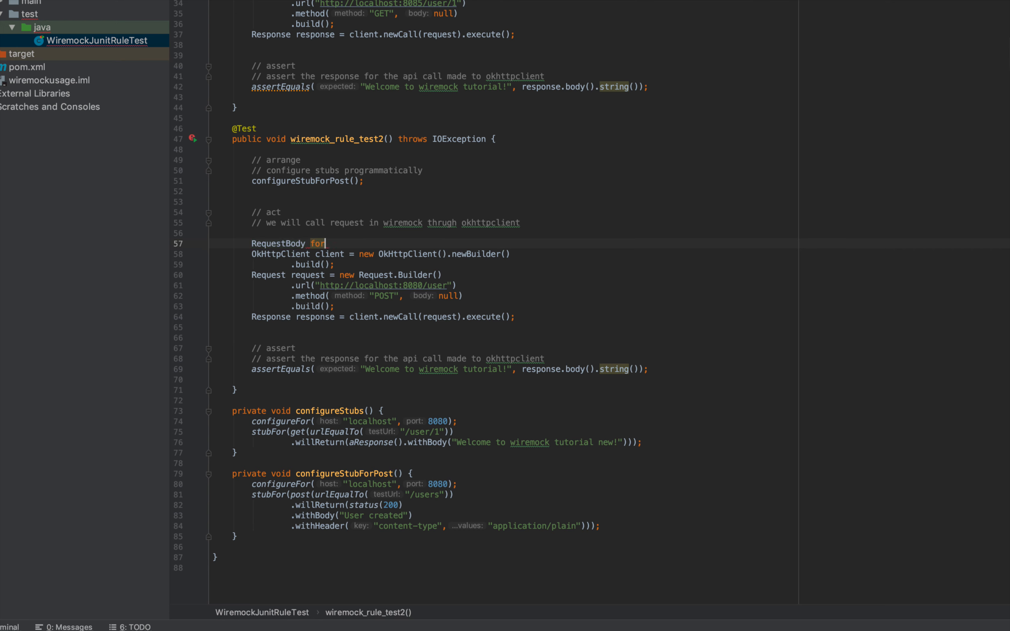
type("body")
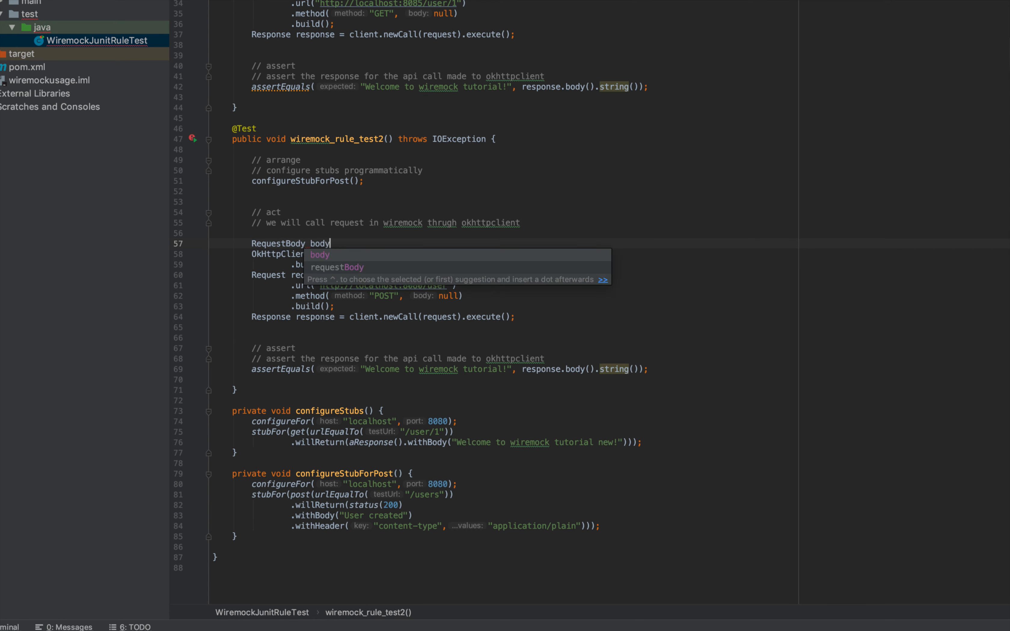
type("= new FormBody().b")
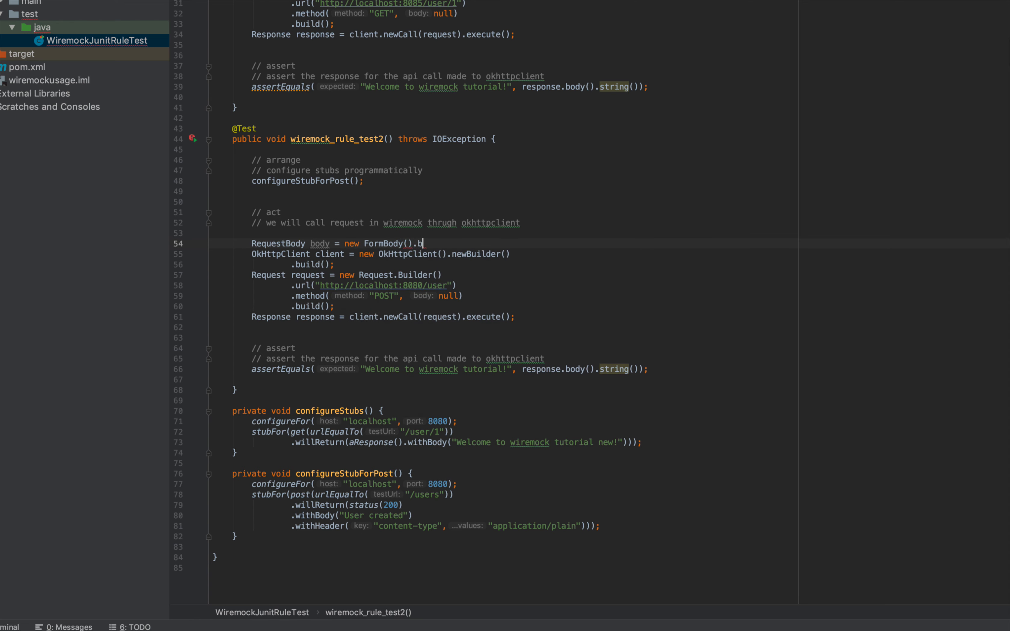
type("u")
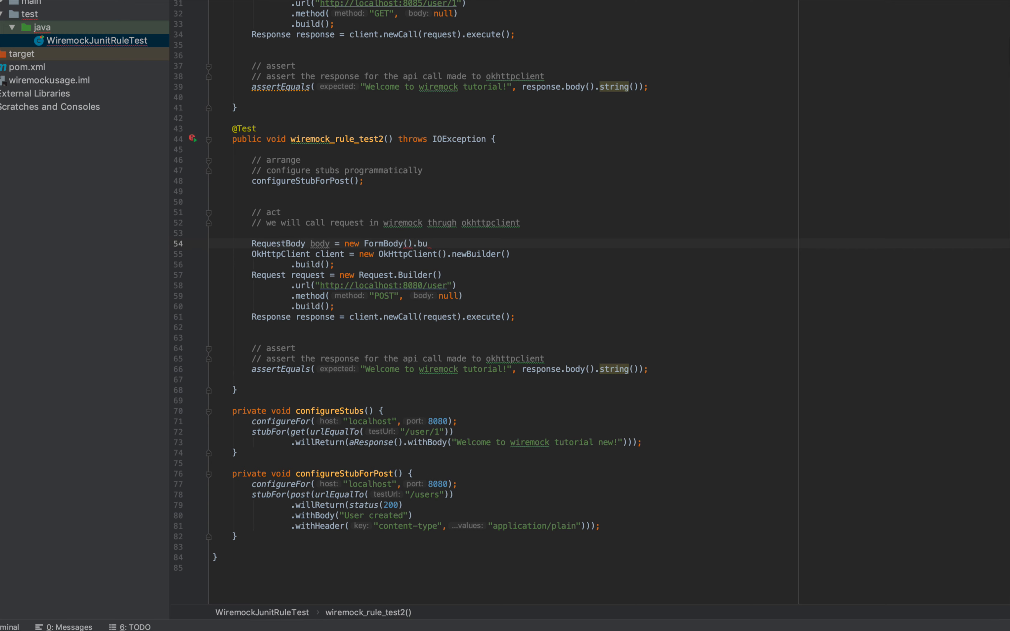
key("BackSpace")
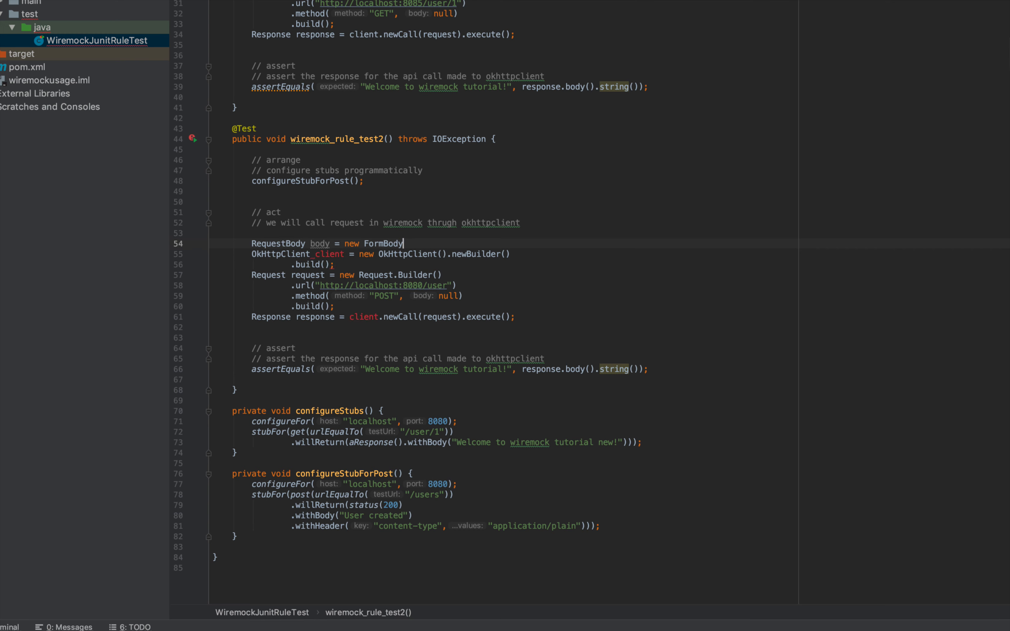
type(".bui")
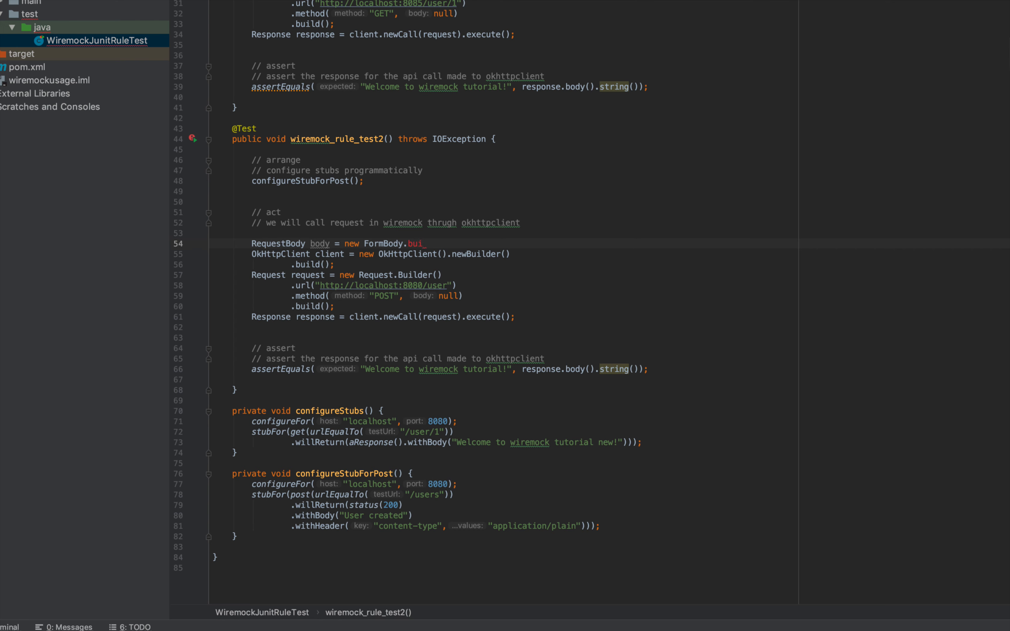
key("Backspace")
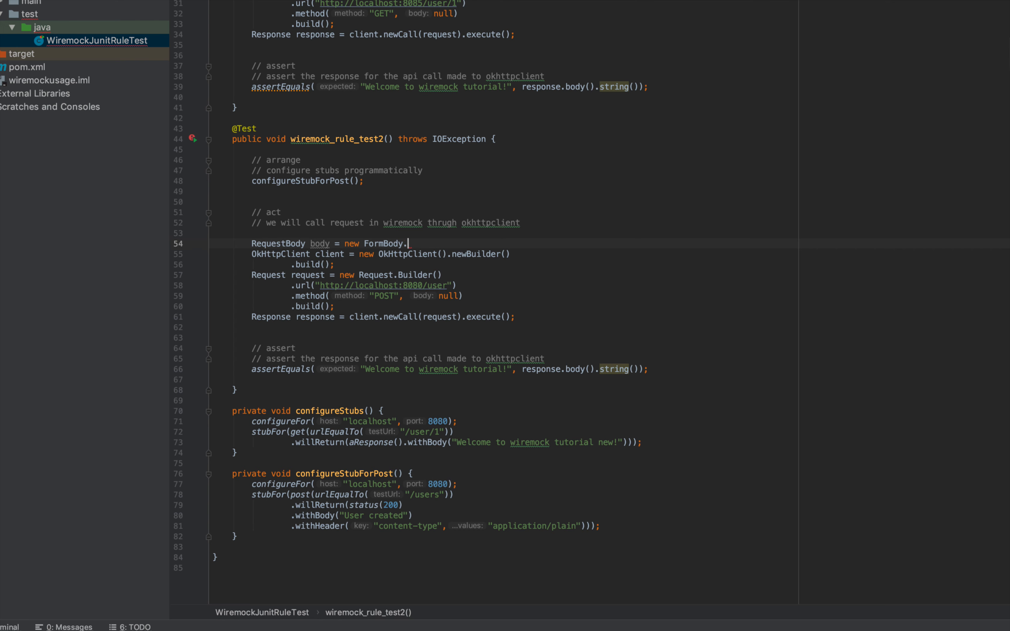
type("Builder()")
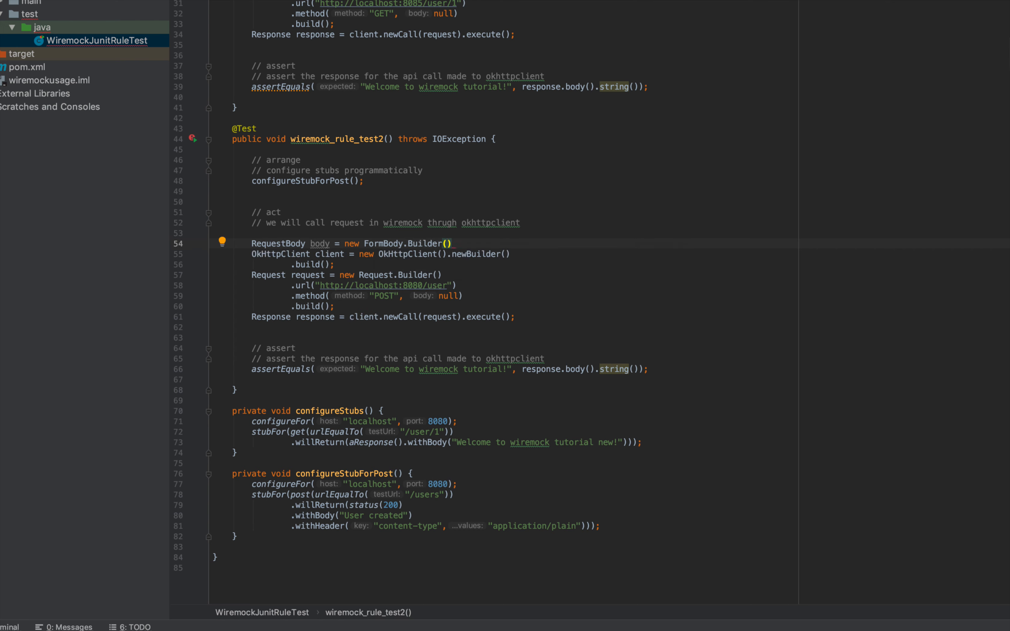
- Add username "testUser", build the form body and pass it as the POST request body
type(".add")
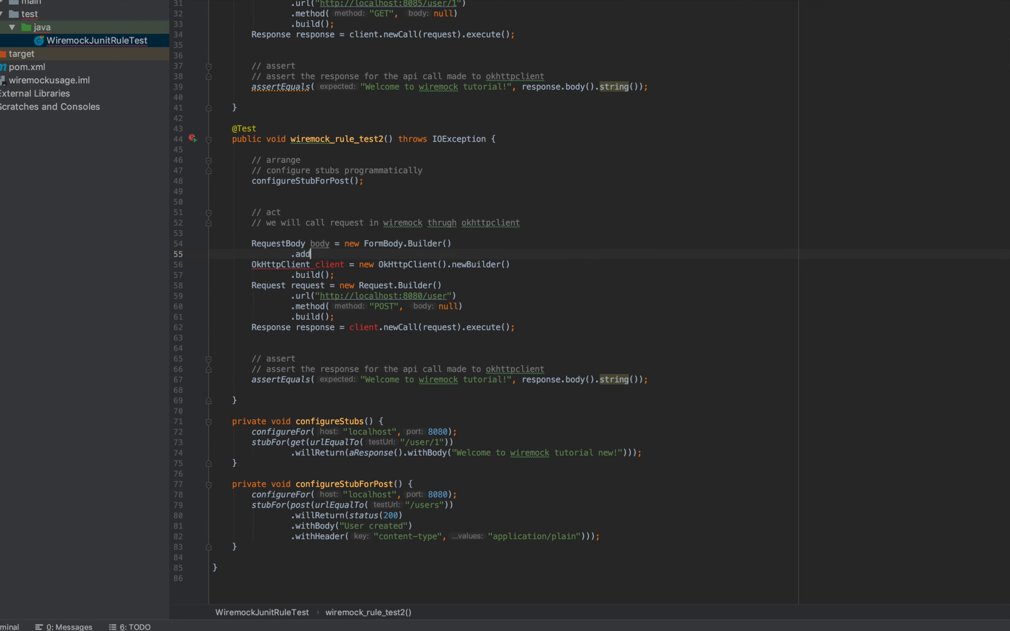
type("\"username\", \"testUser\")")
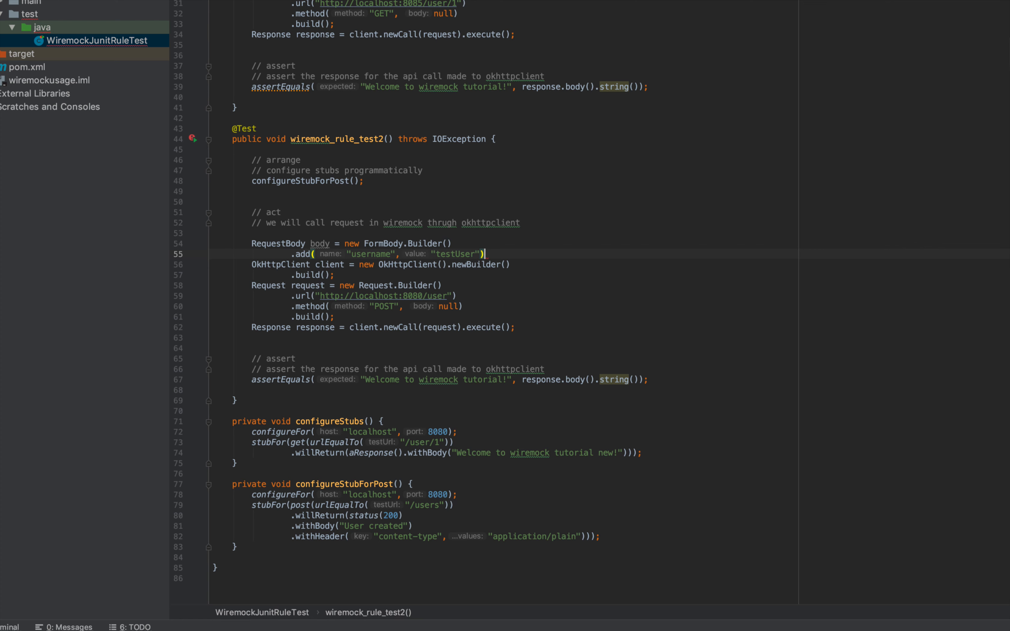
type(".bu")
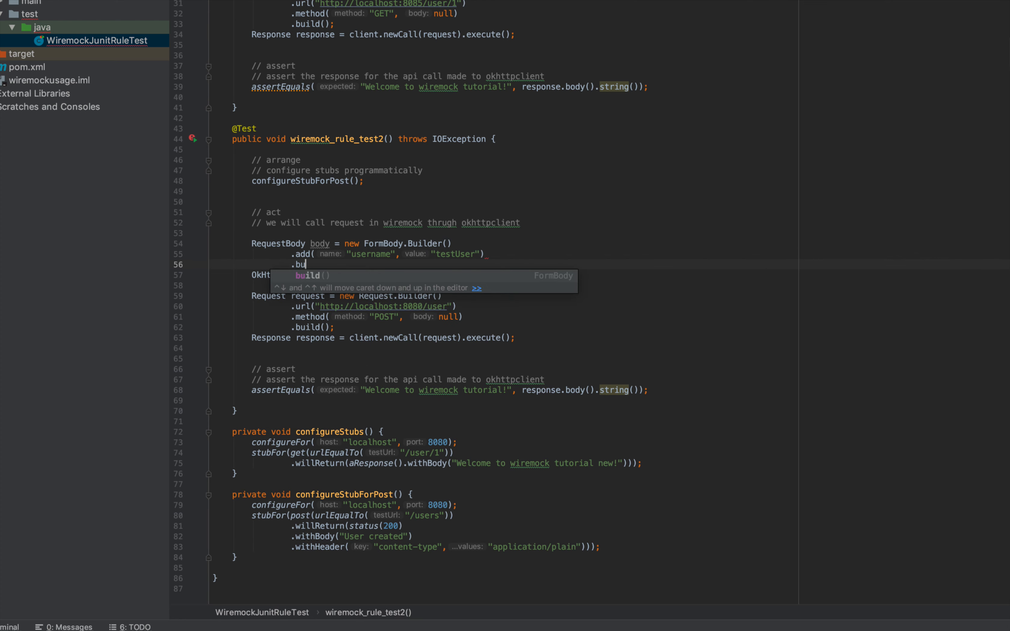
key("Enter")
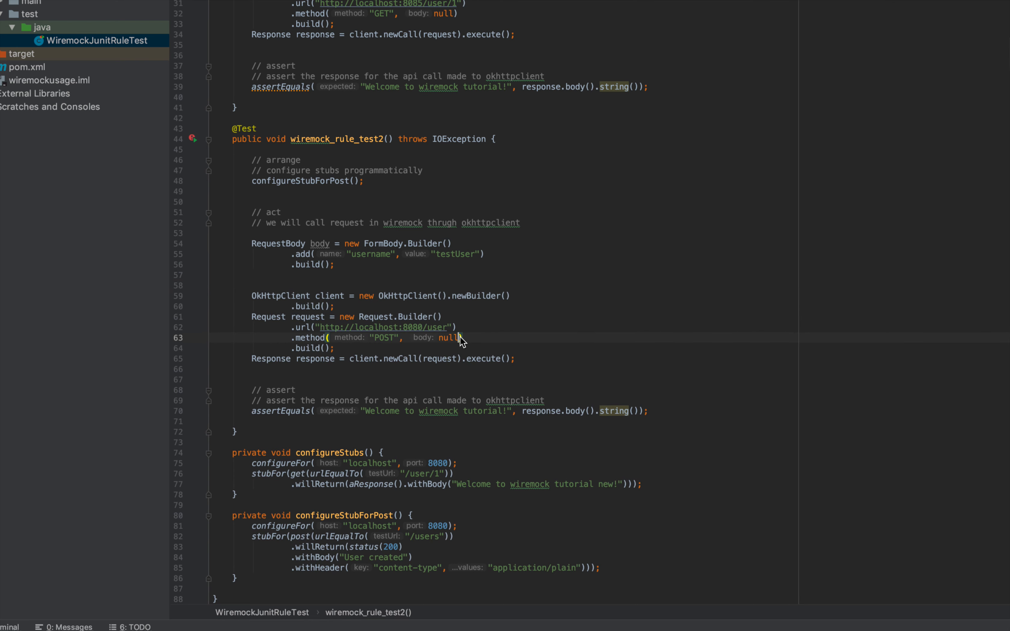
type("body")
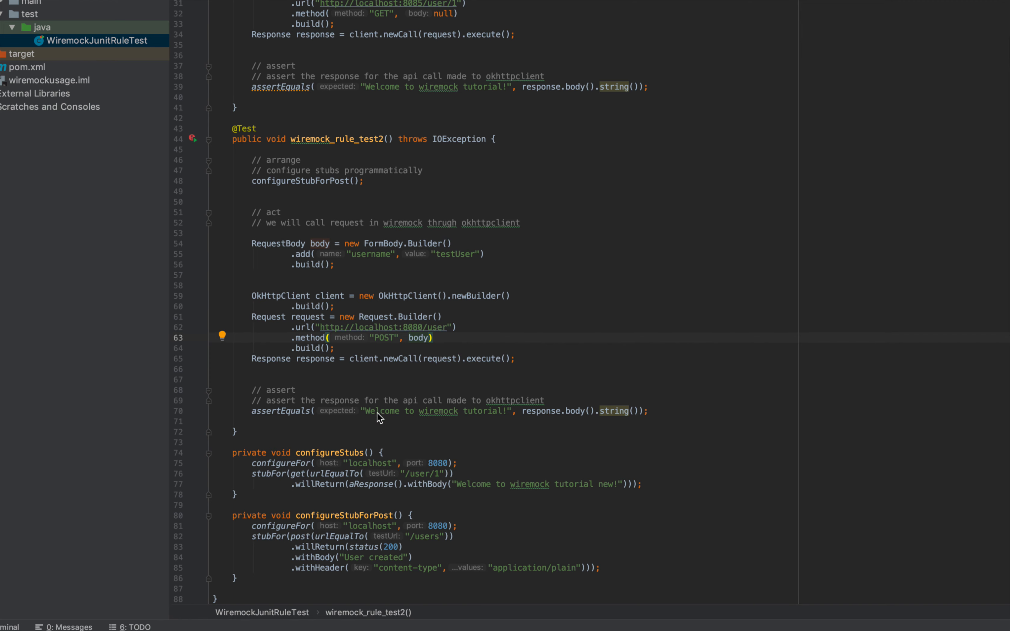
scroll("down", 3)
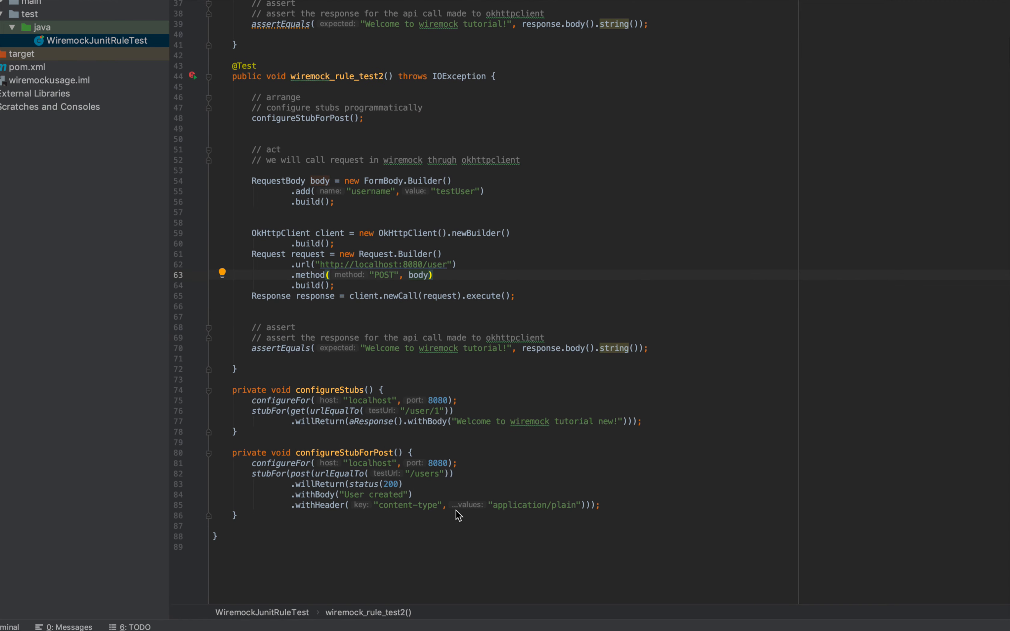
- Change the assertEquals expected string to "User created"
double_click(372, 494)
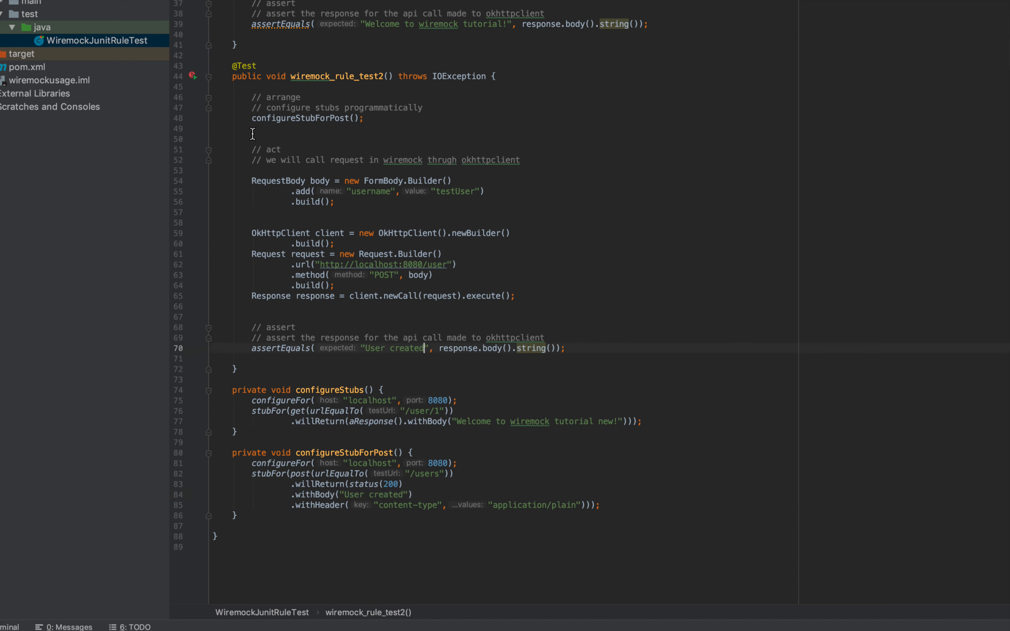
mouse_move(208, 88)
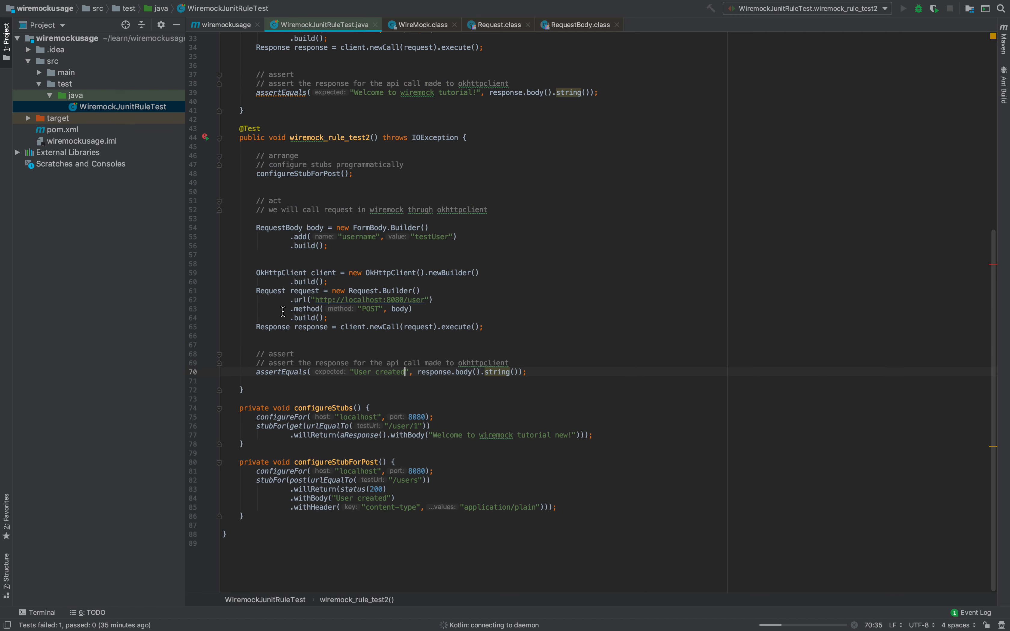
- Run wiremock_rule_test2 and view its ComparisonFailure result at line 70
left_click(907, 8)
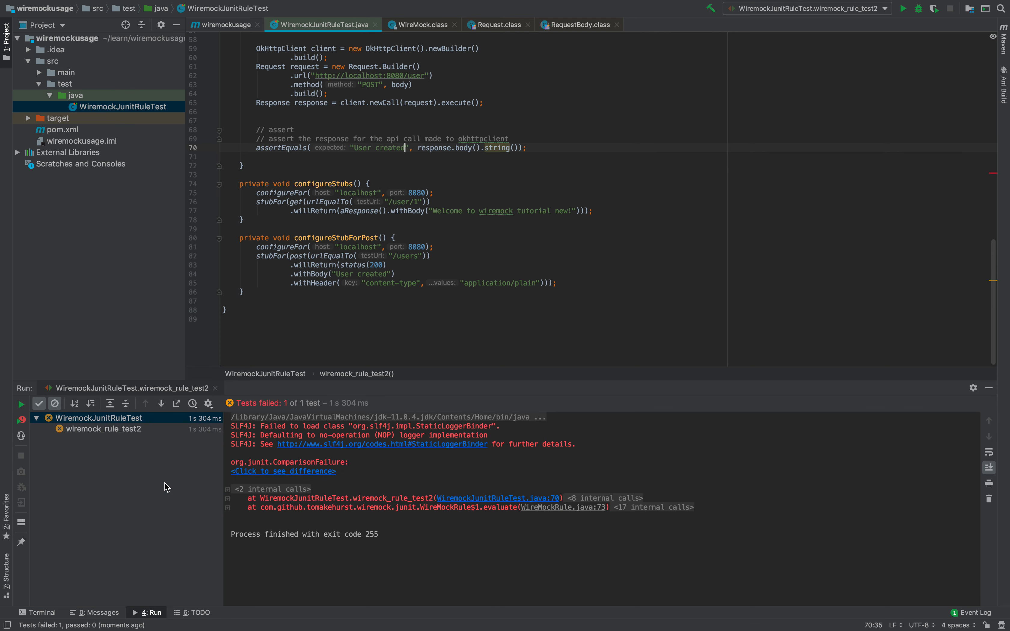
left_click(104, 429)
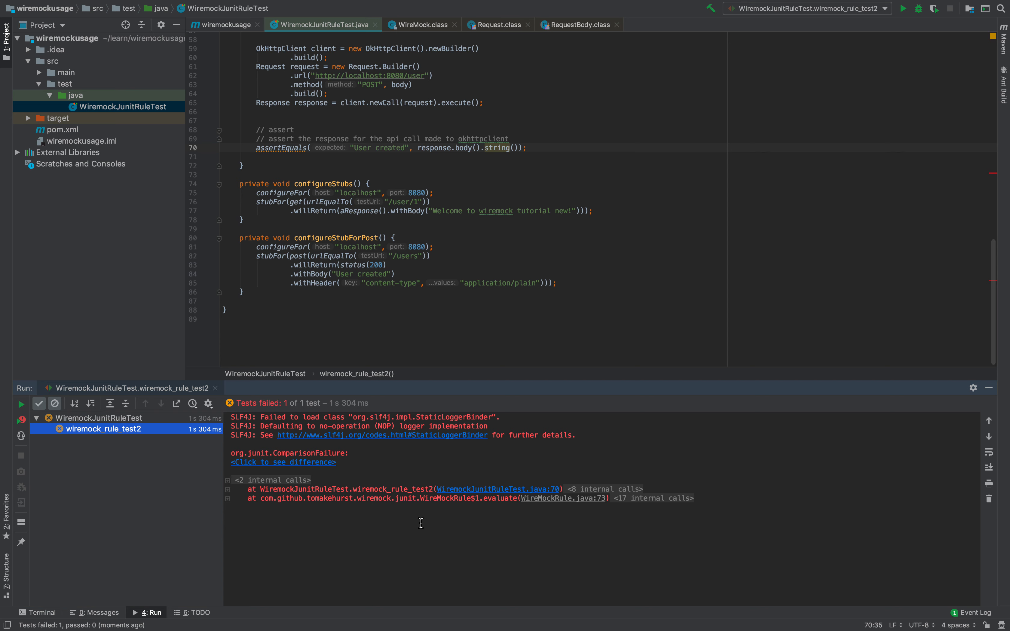
mouse_move(493, 435)
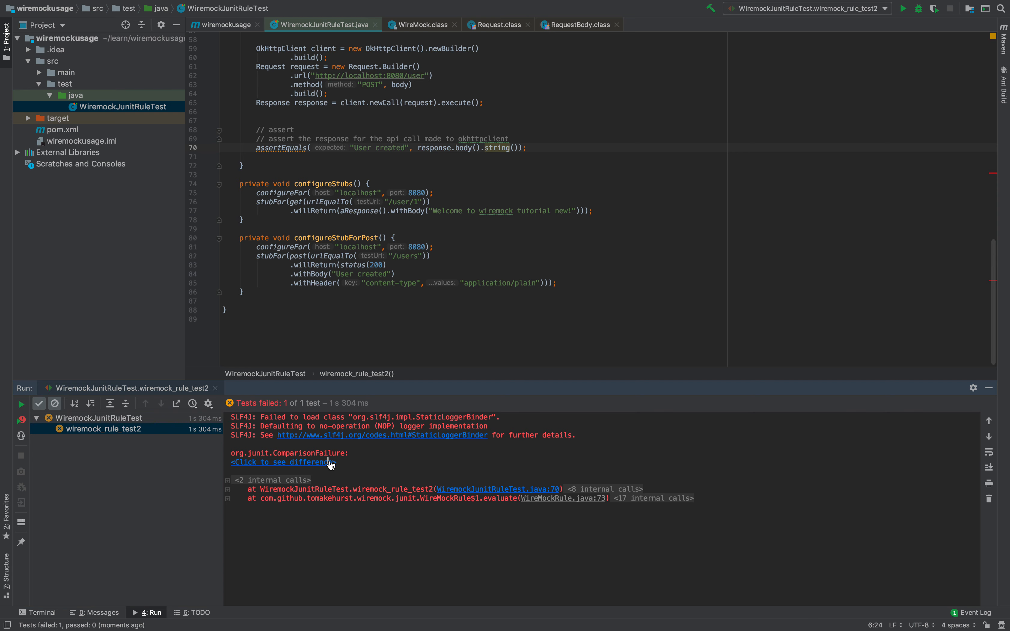
- Compare expected vs actual, fix the URL to /users and confirm the rerun passes
left_click(279, 462)
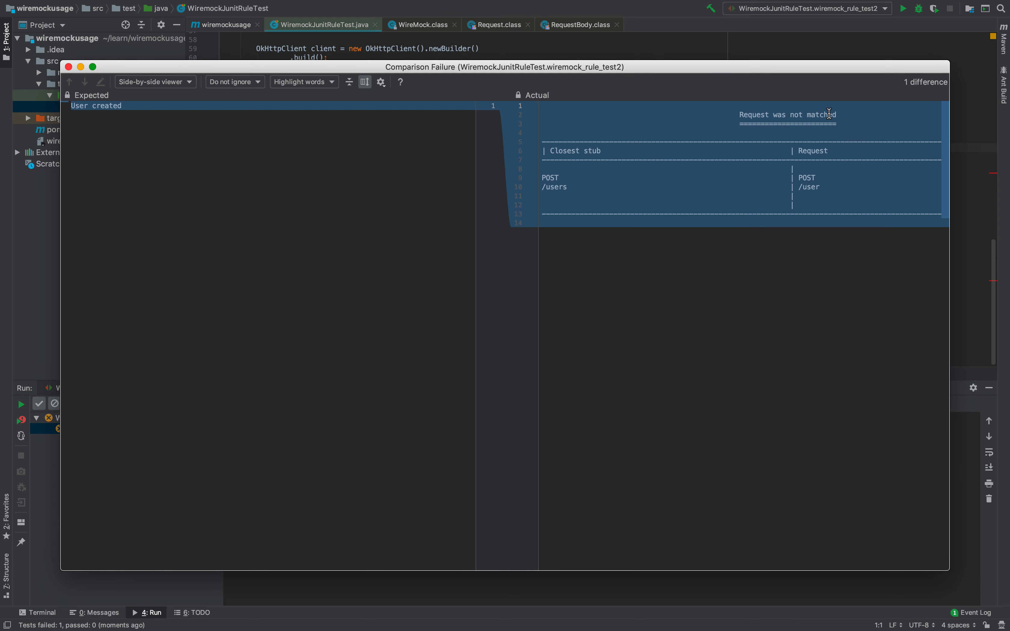
mouse_move(60, 75)
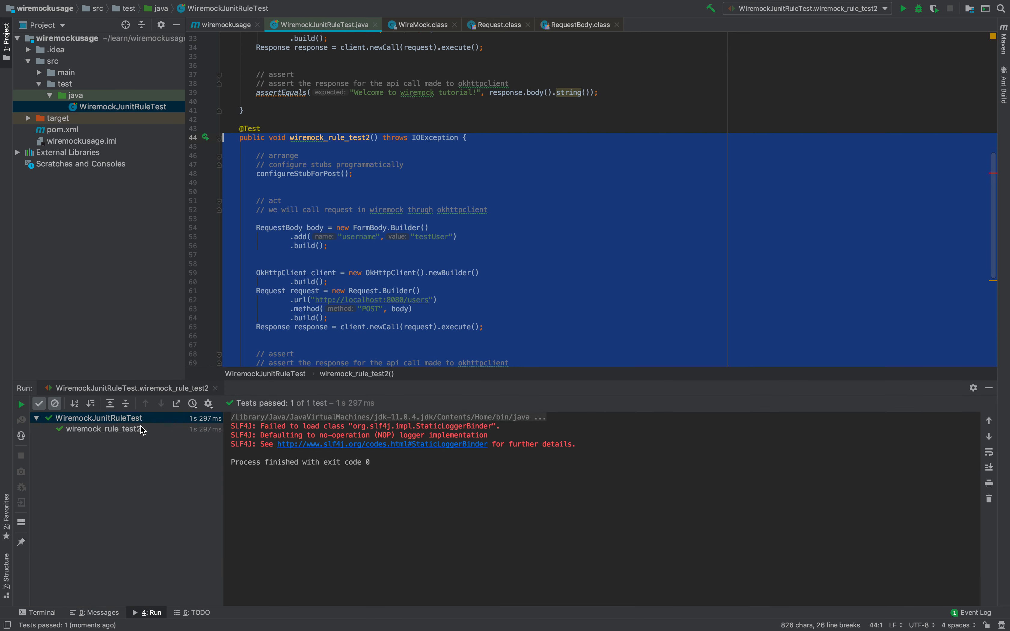
left_click(96, 429)
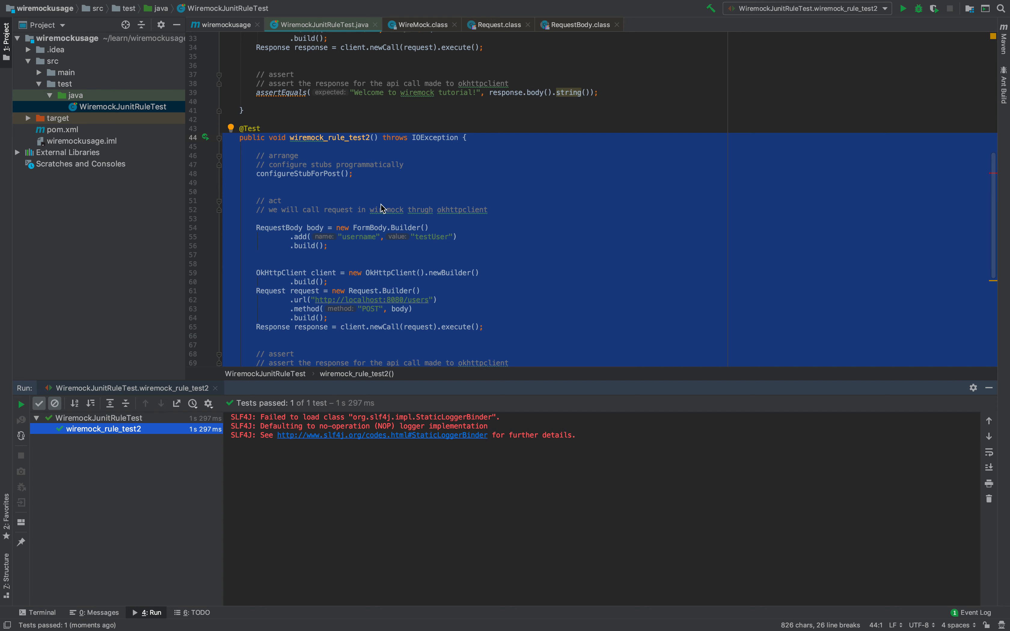
scroll("down", 3)
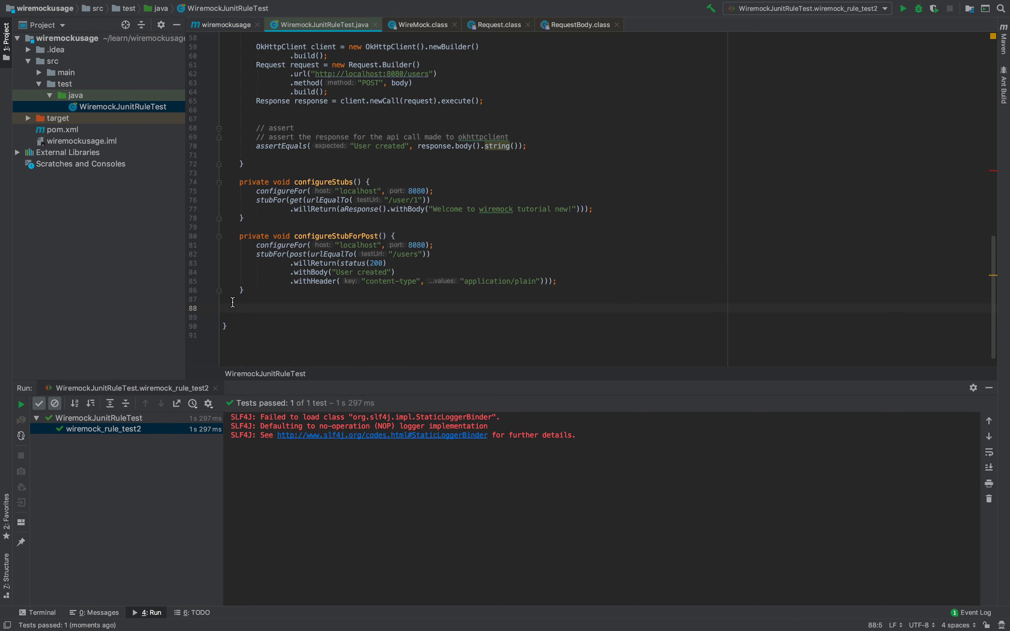
- Add an empty private void stubPriority() method below configureStubForPost
double_click(254, 236)
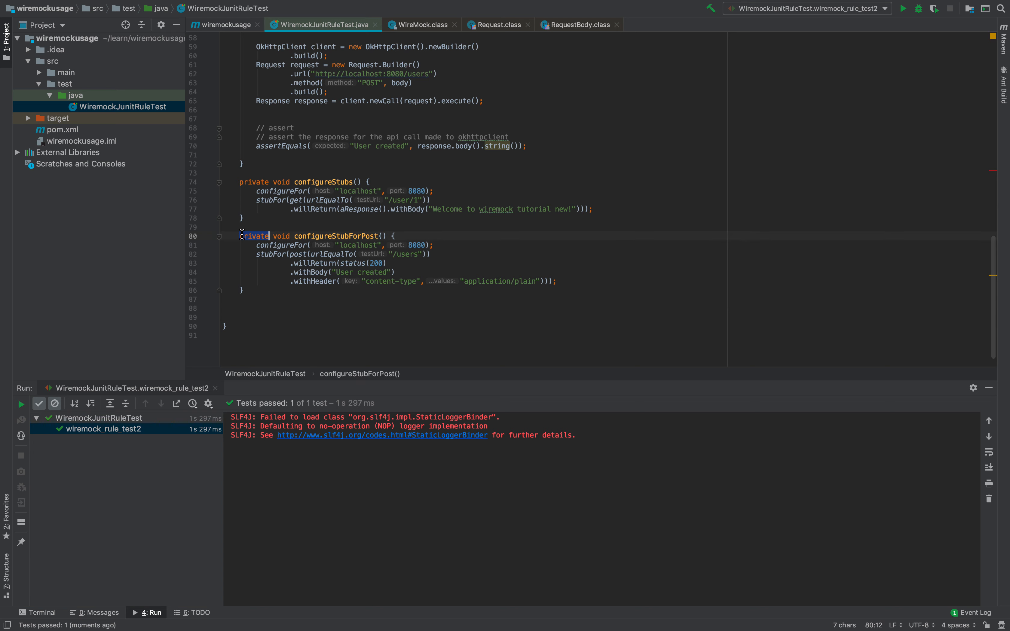
type("private void s")
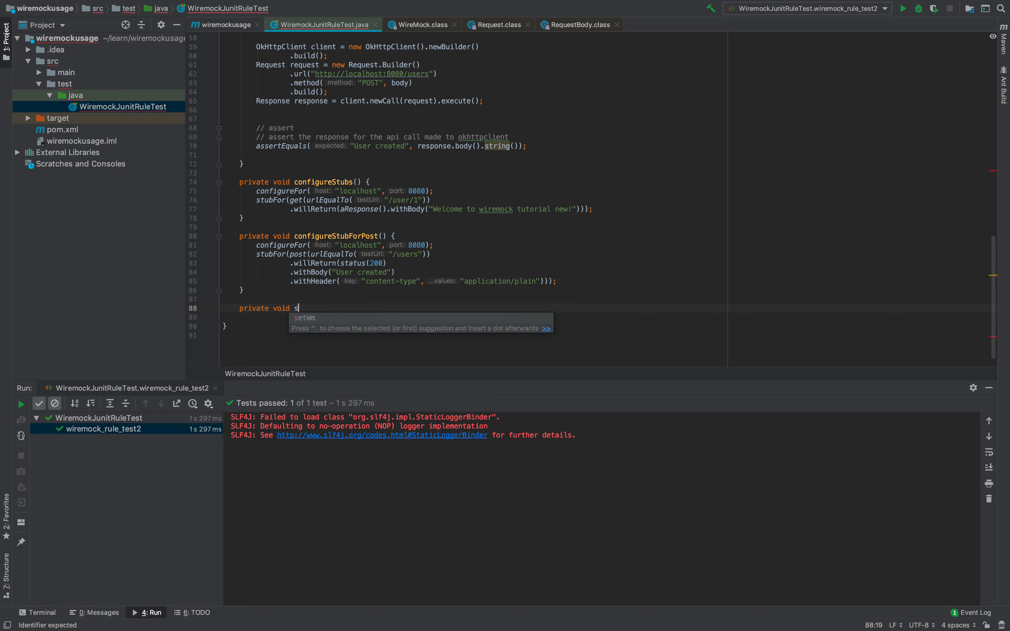
type("tubv")
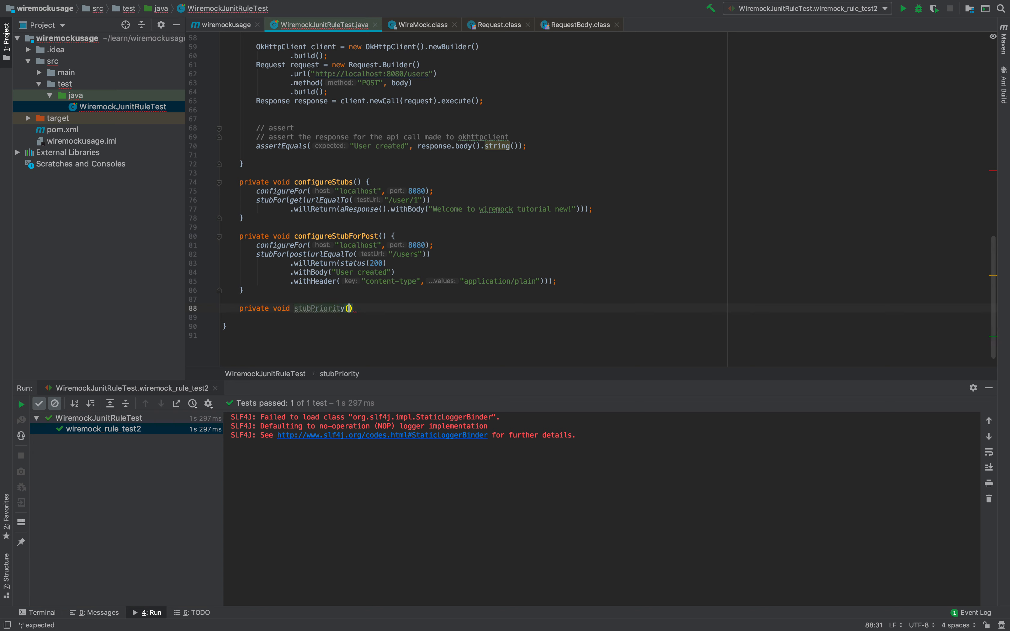
type("{")
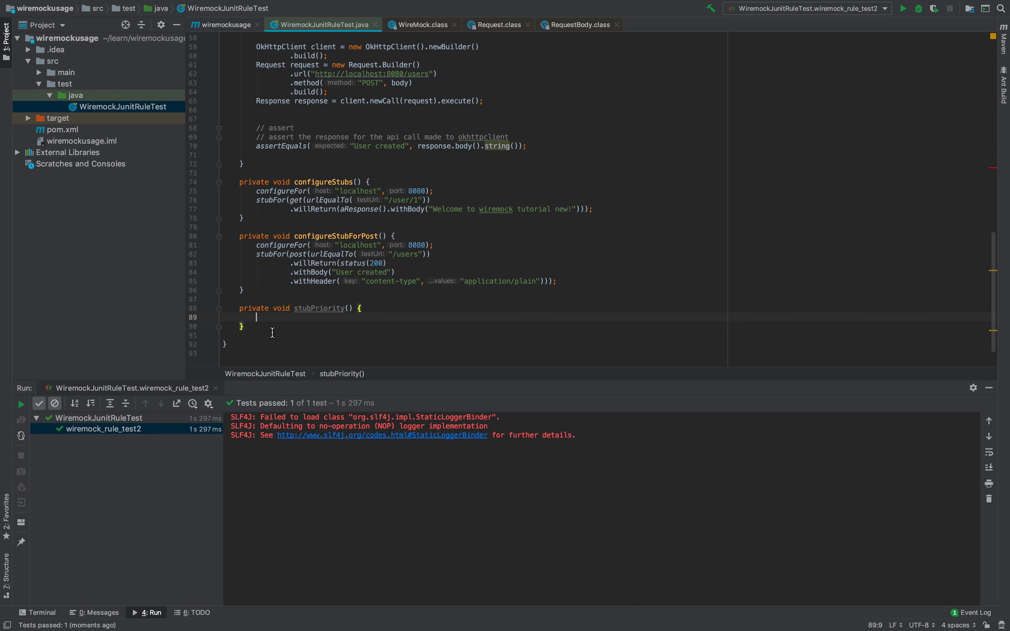
key("enter")
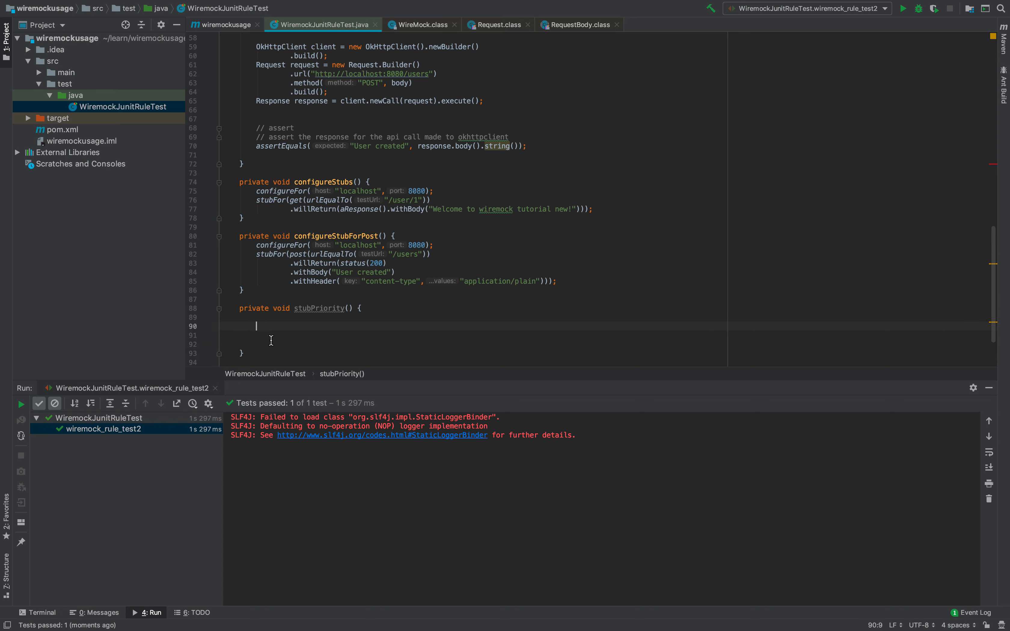
mouse_move(316, 307)
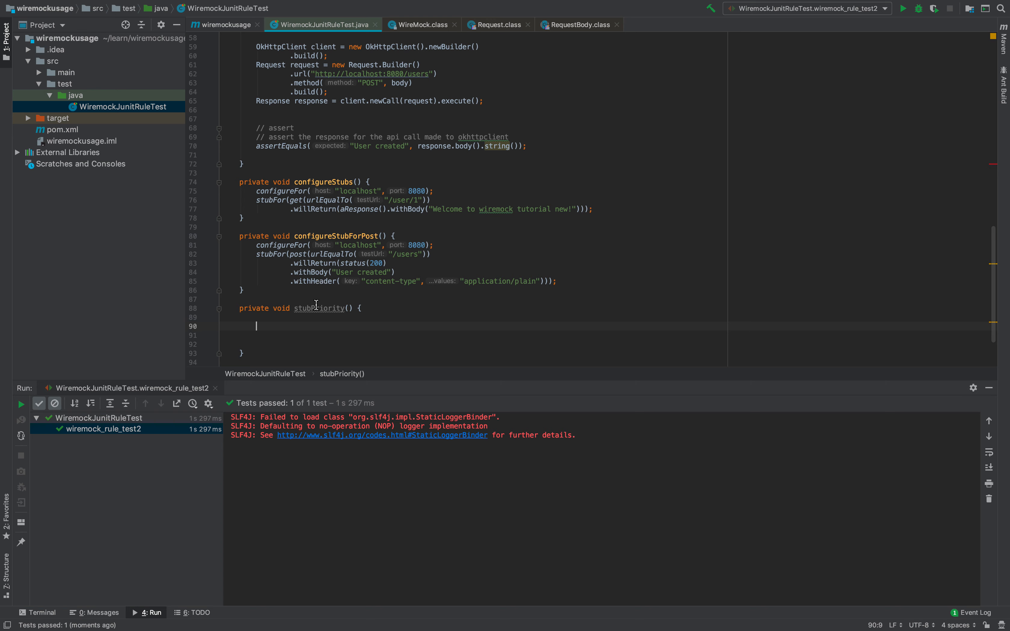
scroll("down", 3)
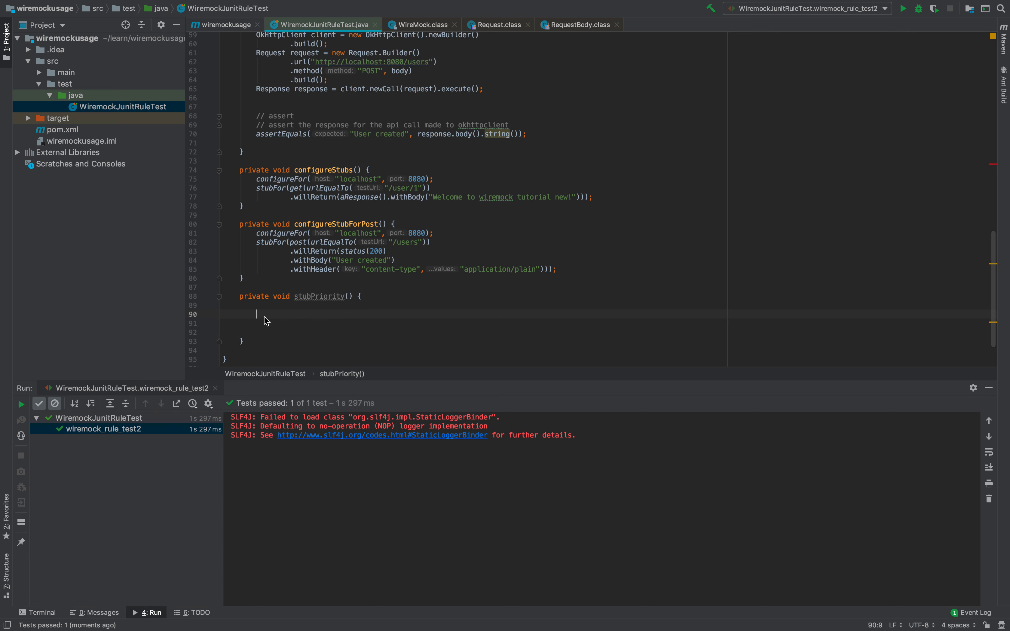
- Begin a stubFor with get(urlEqualTo("/service/endpoint1")) at priority 1
type("stubFor(")
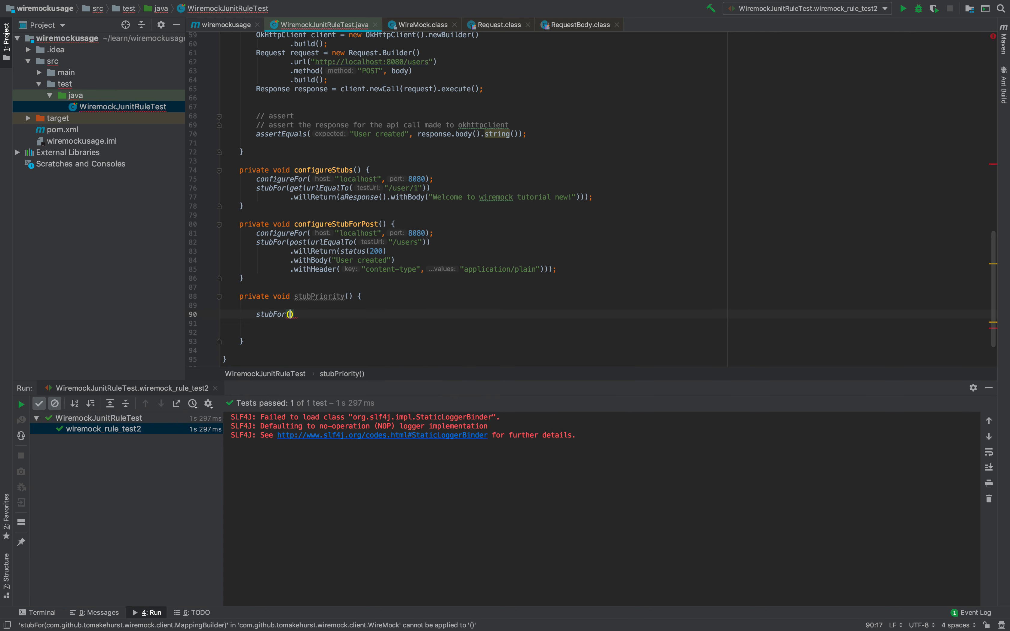
type("get(url")
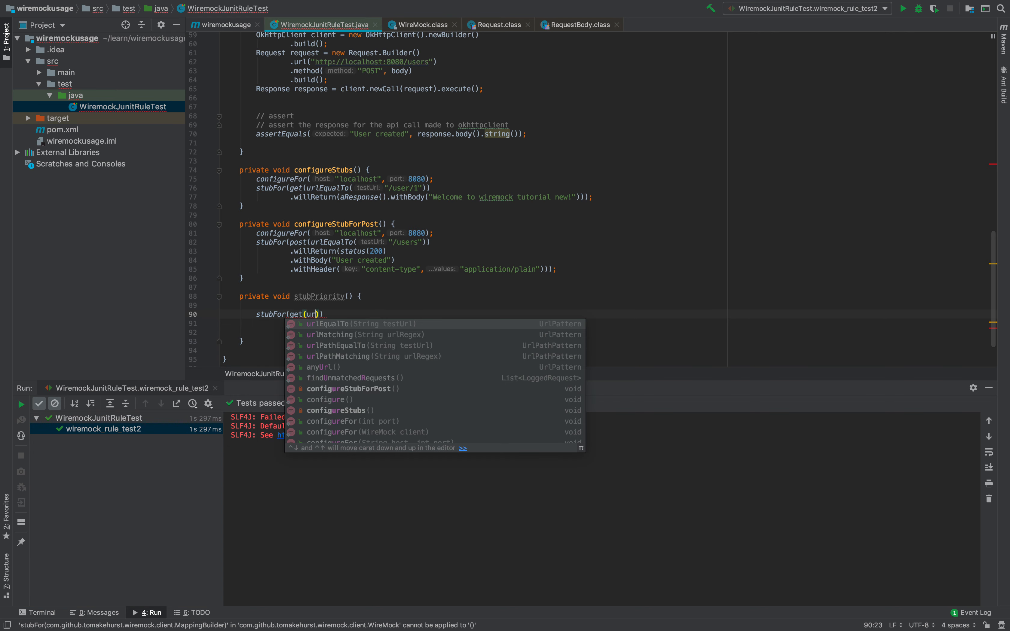
left_click(327, 324)
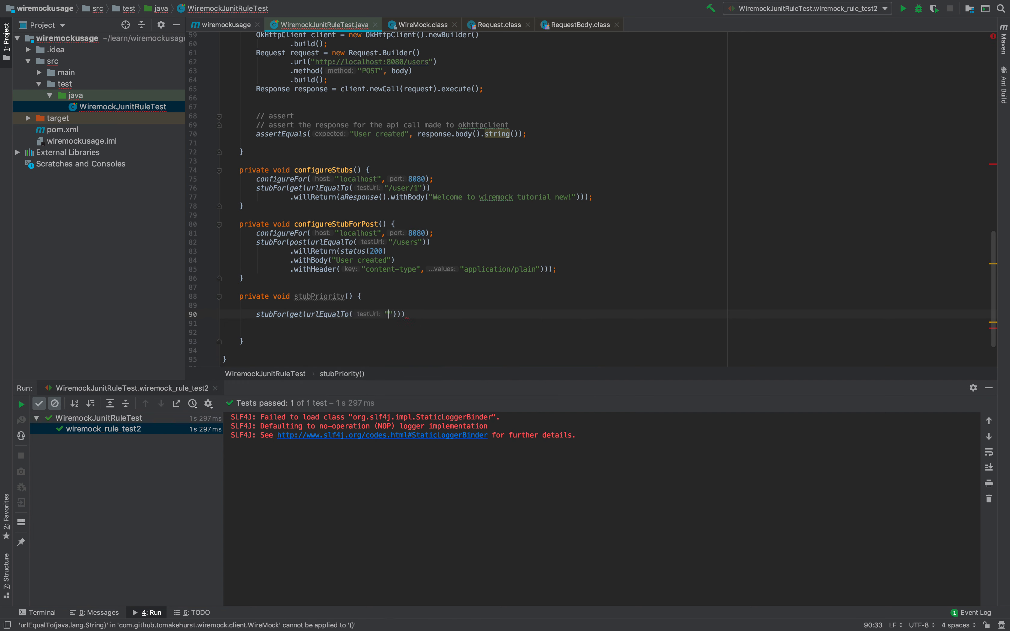
type("/service/endpoint1")
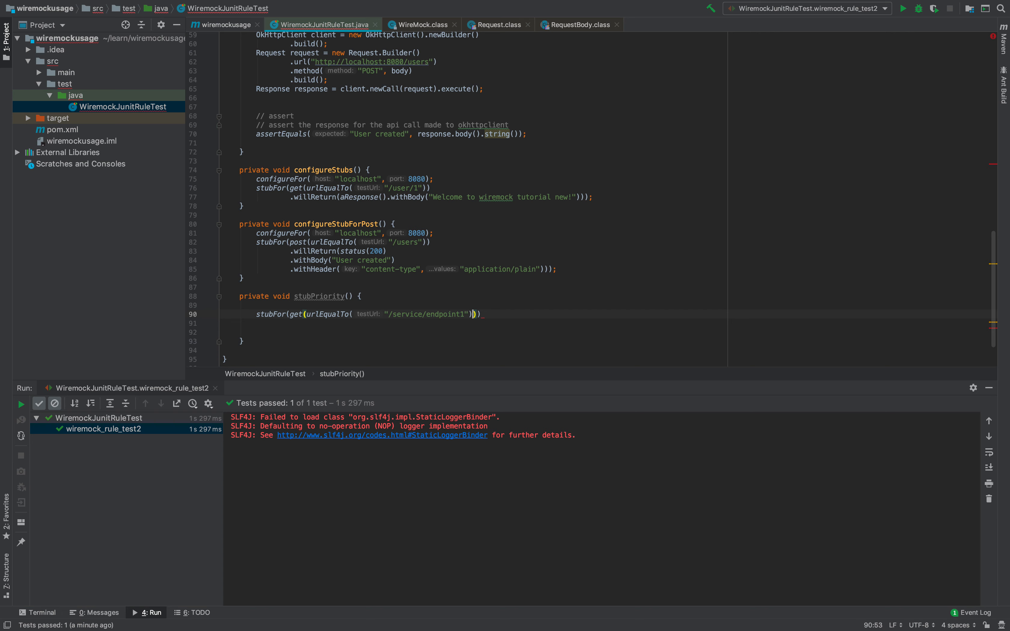
type(".")
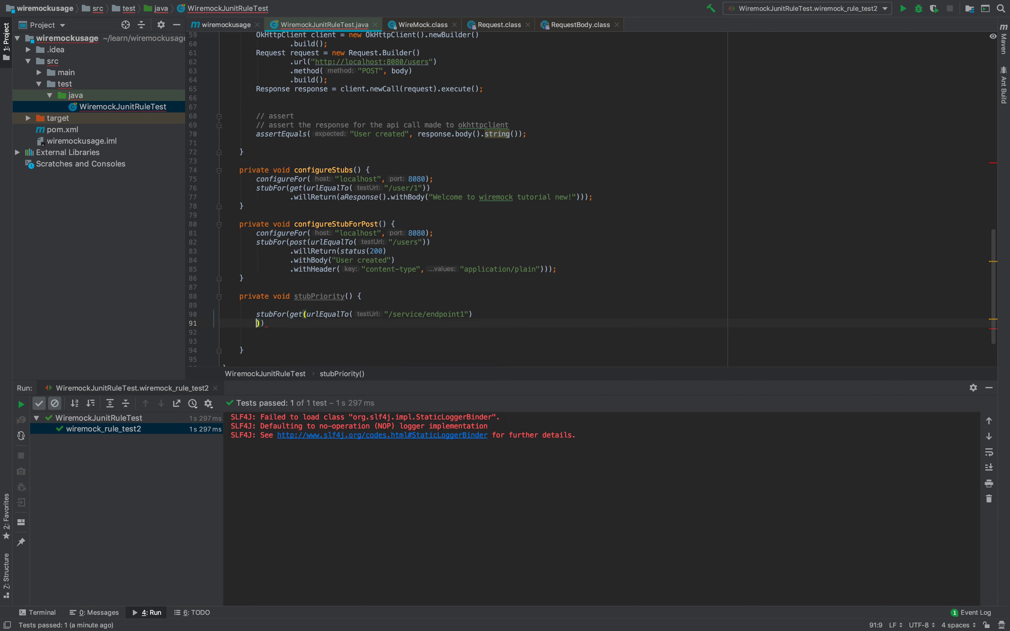
type(".atPriority(")
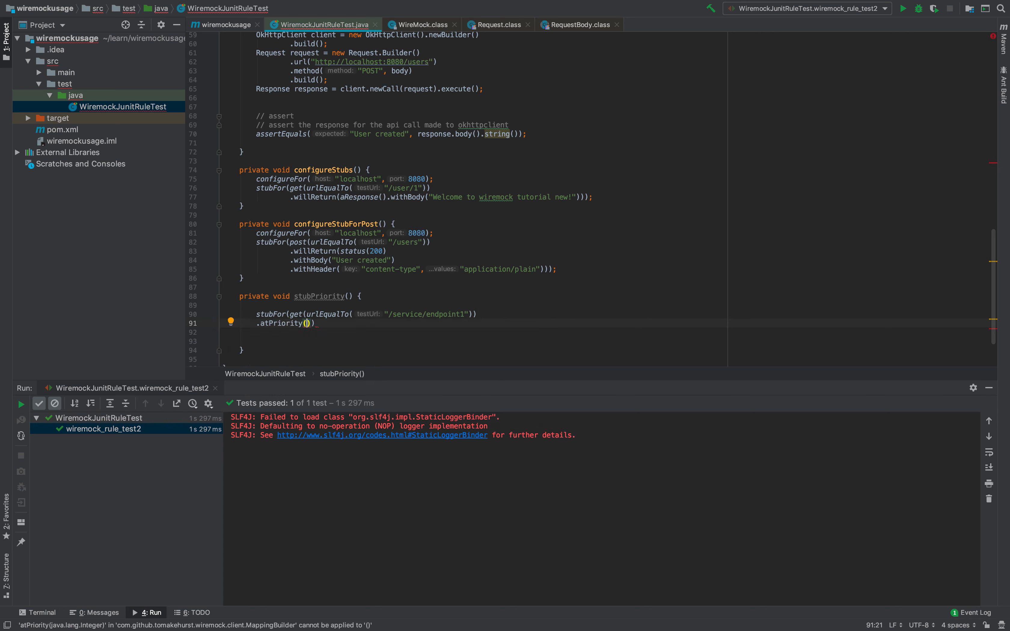
type("1")
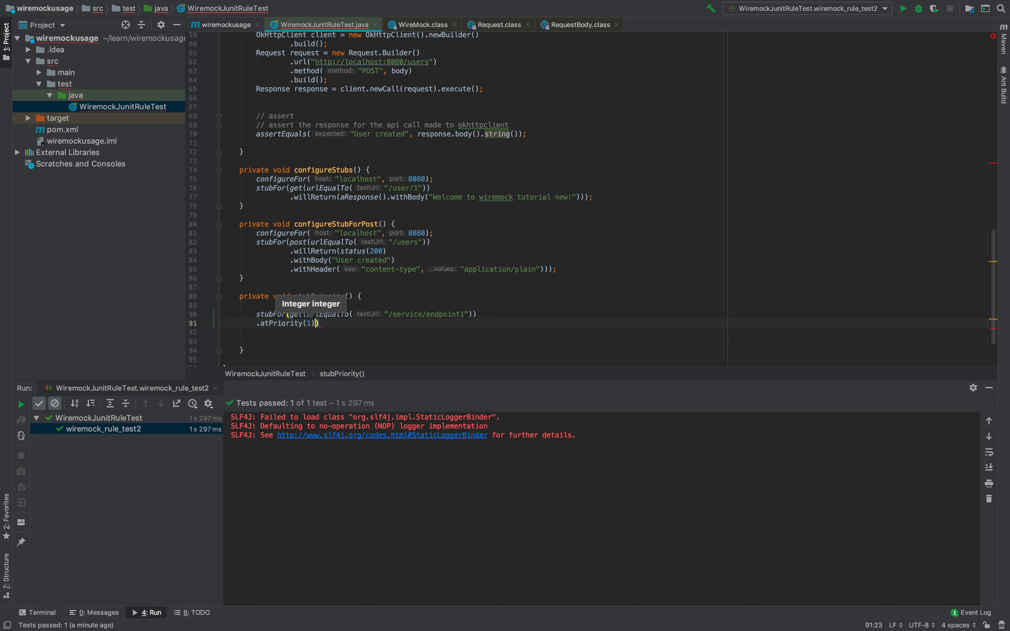
- Complete the stub with willReturn(ok().withBody("endpoint1"))
type(".w)")
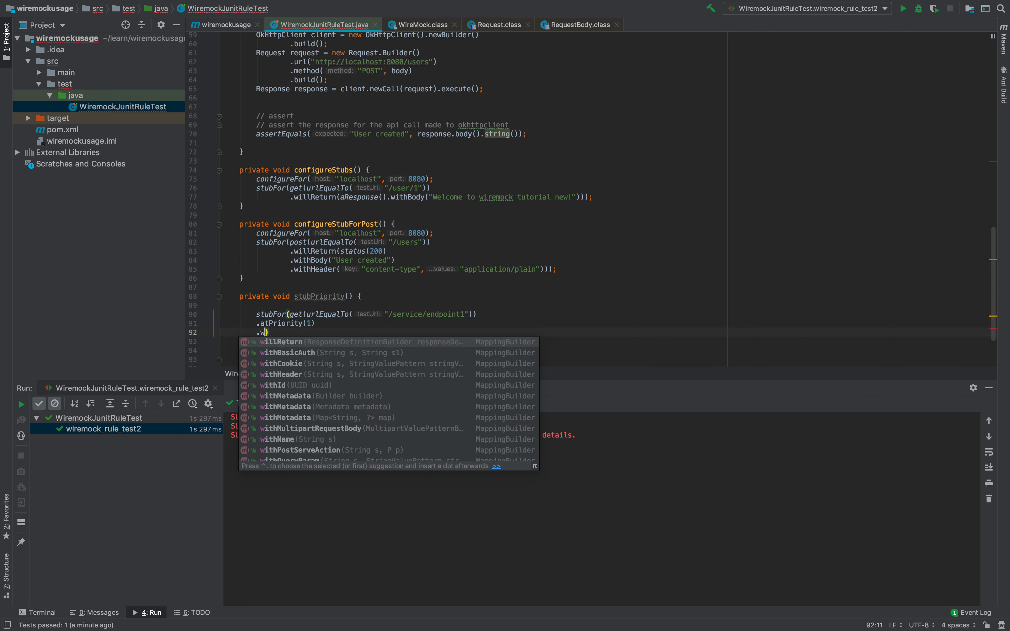
left_click(281, 342)
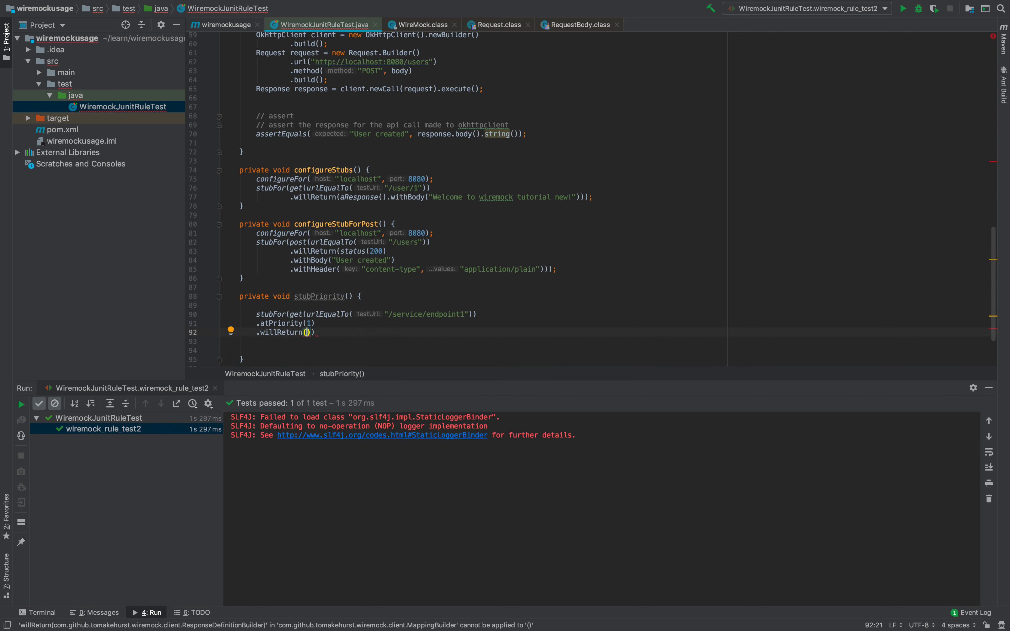
type("ok()")
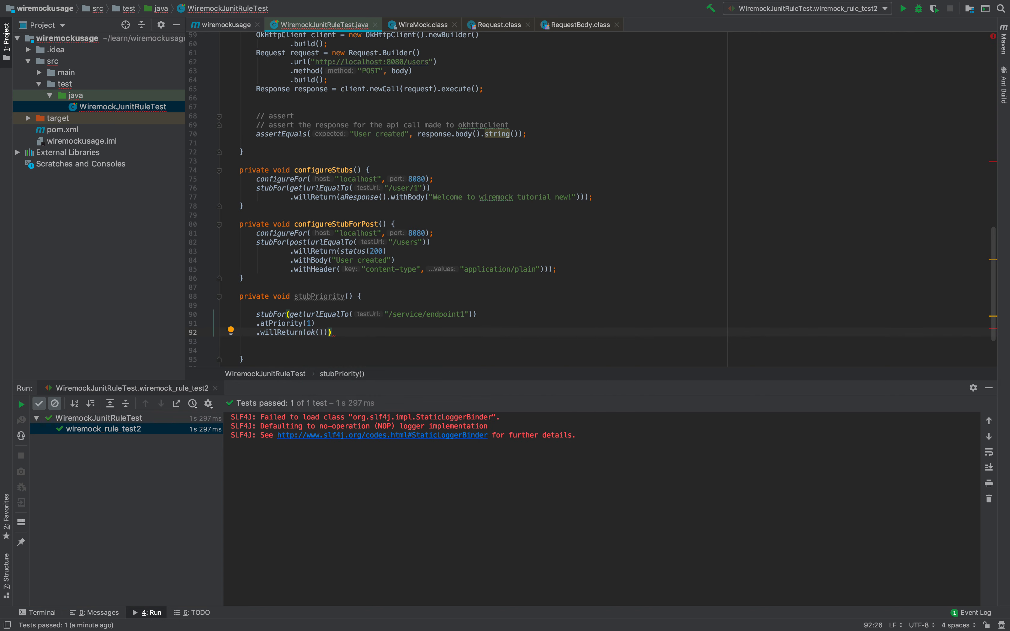
type(".withBody(\"endpoint\")))")
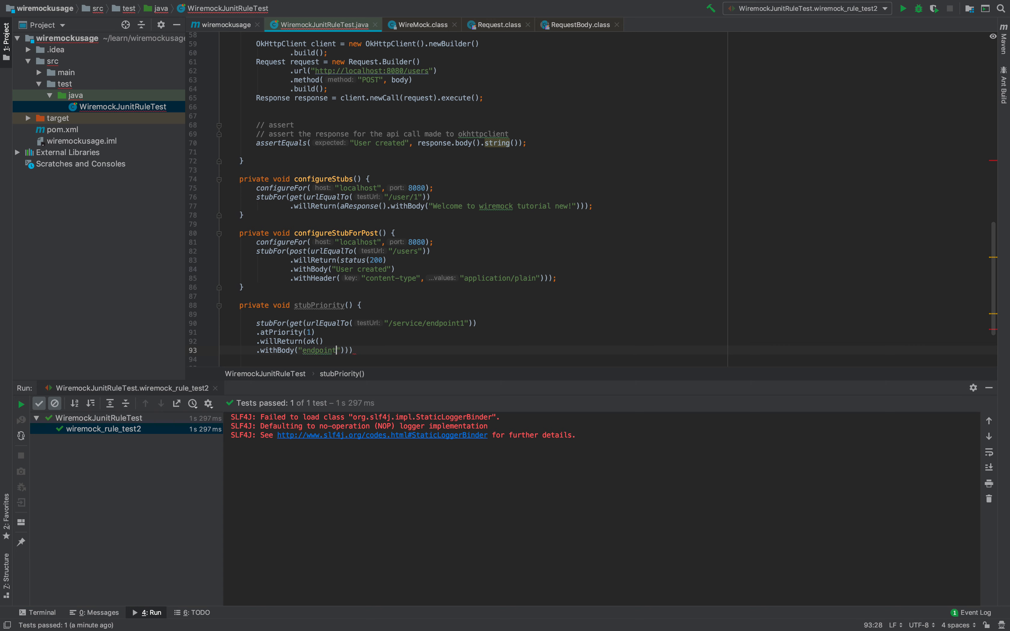
type("1);")
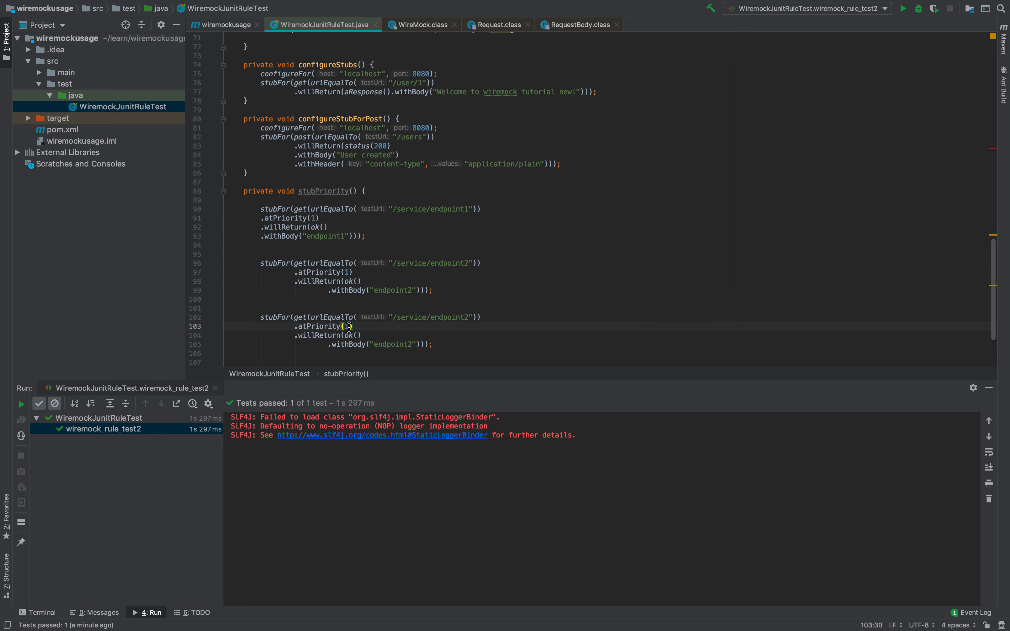
- Change the third stub to urlMatching("/service/.*") at priority 5 returning badRequest
type("5")
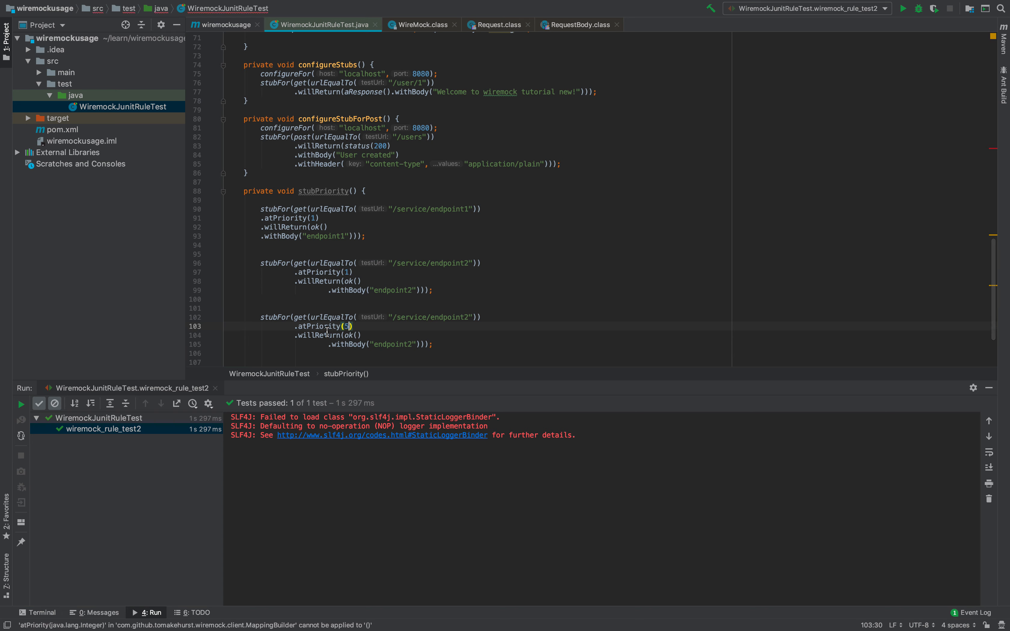
type("url")
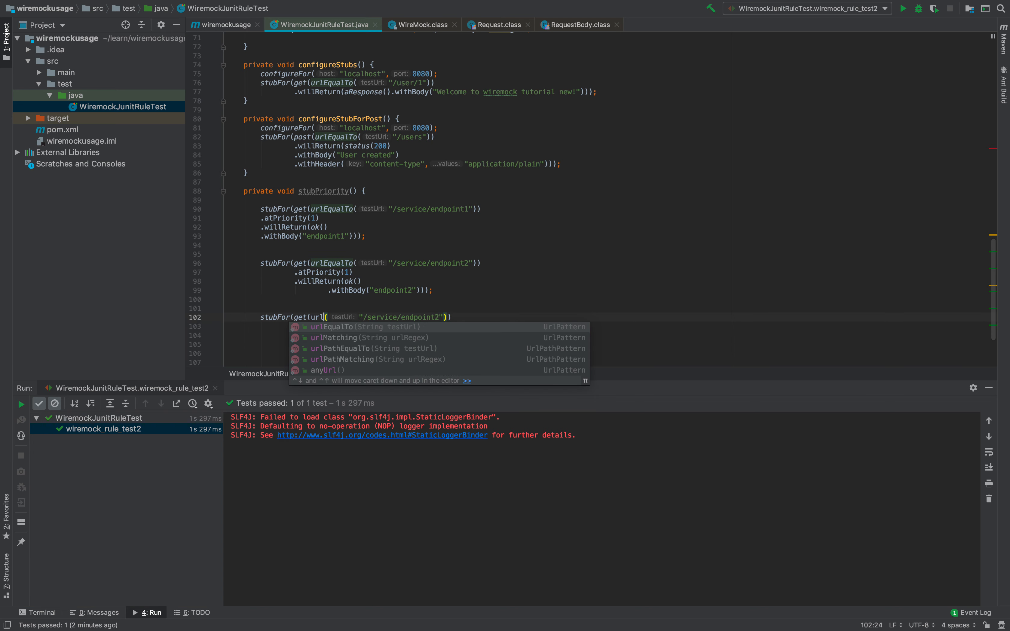
type("Pa")
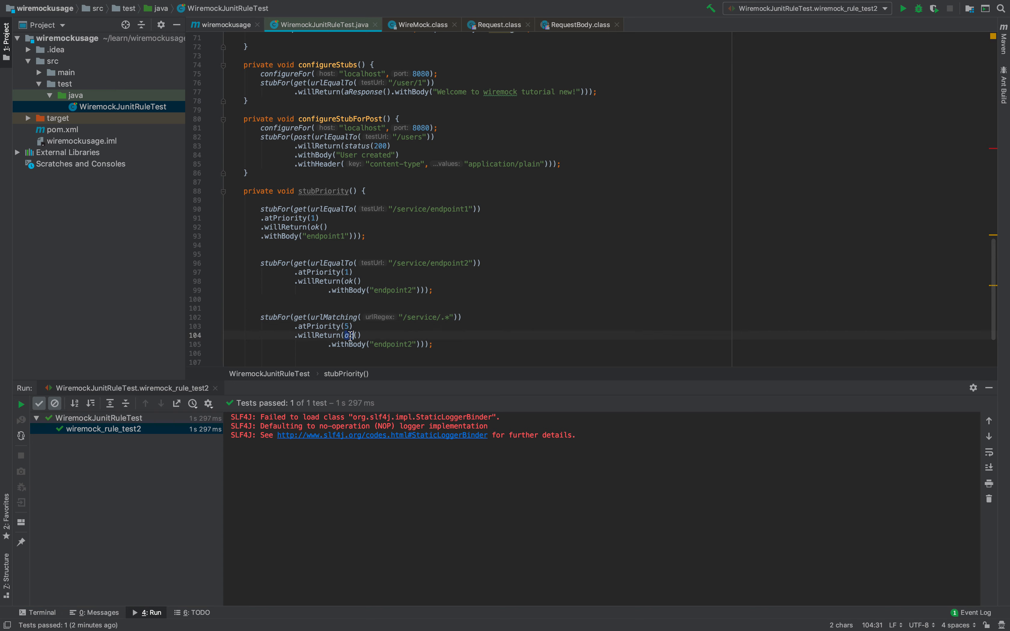
type("not")
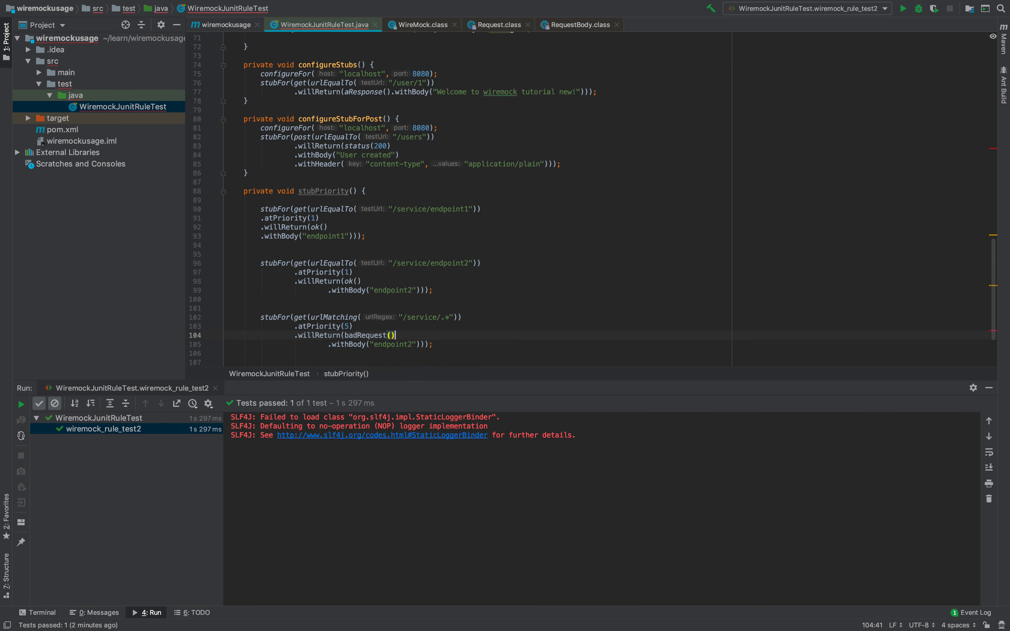
- Replace its body text with "endpoint not implemented/ available"
double_click(391, 343)
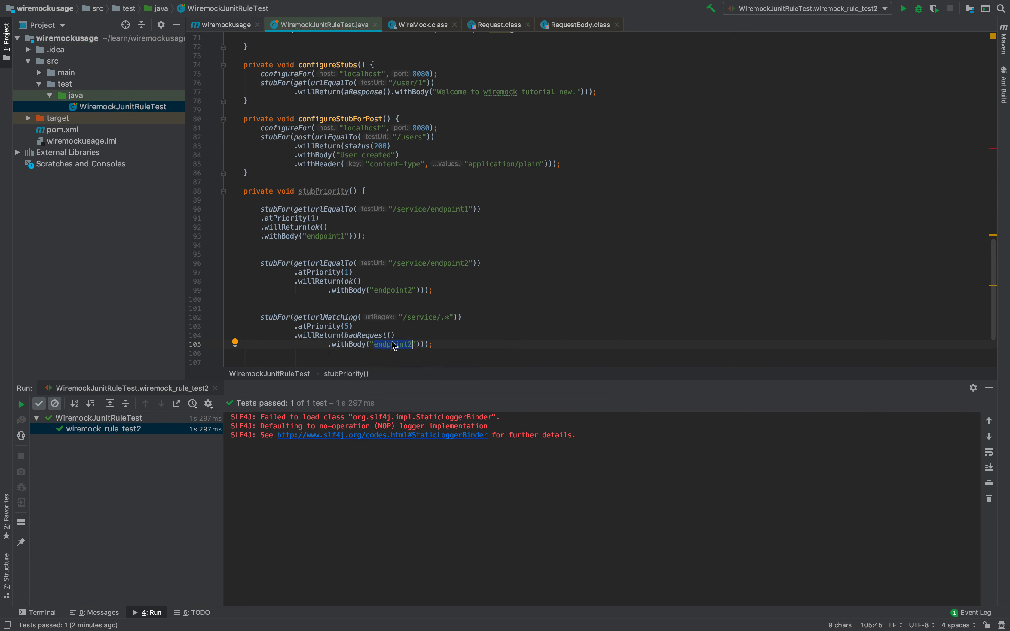
type("endpoiint")
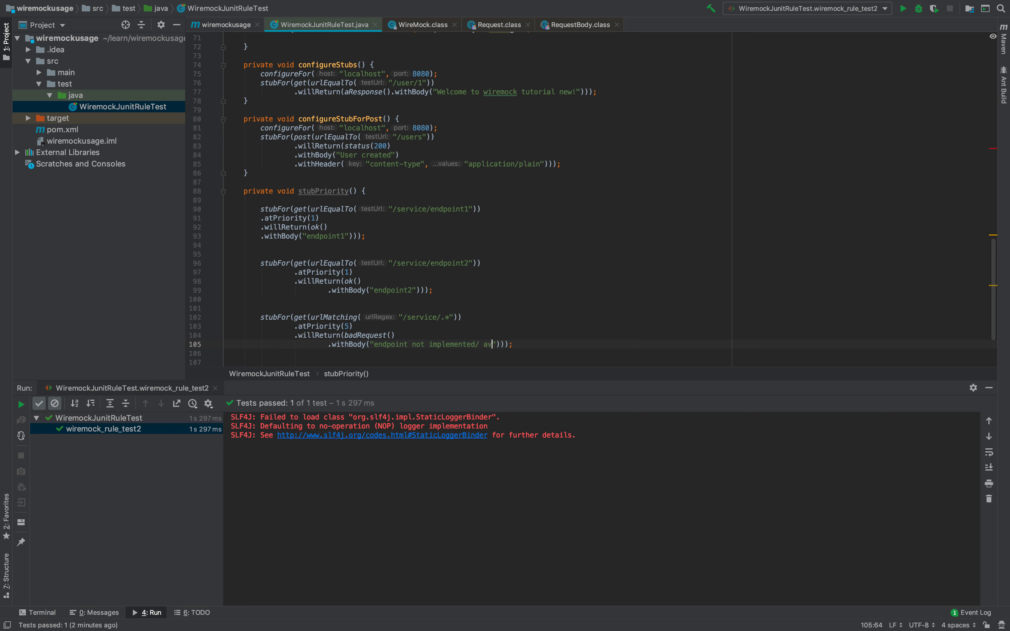
type("availabnled")
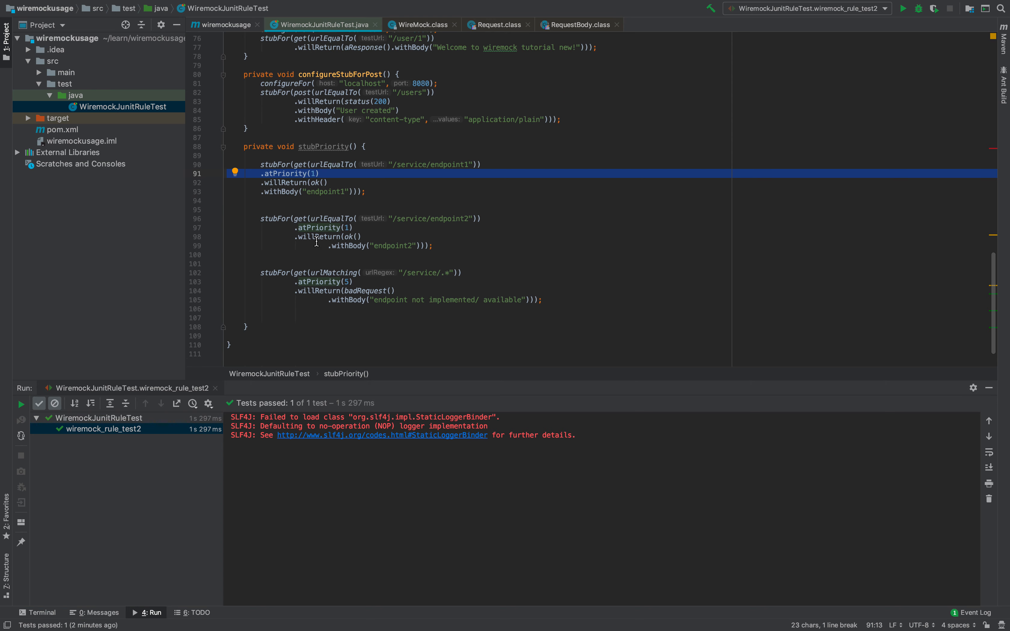
left_click_drag(261, 163, 384, 246)
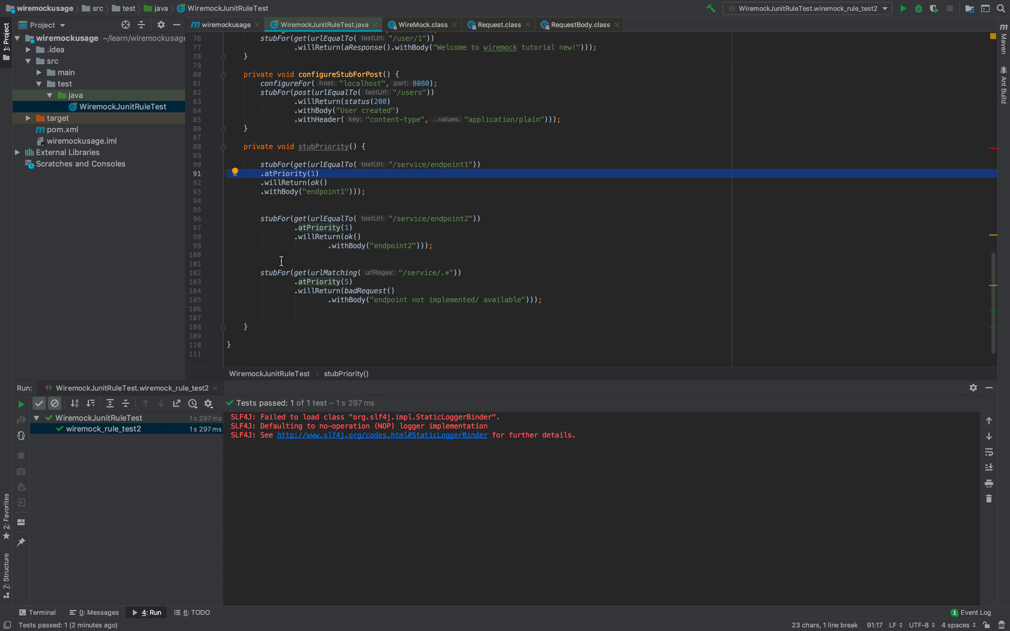
mouse_move(271, 331)
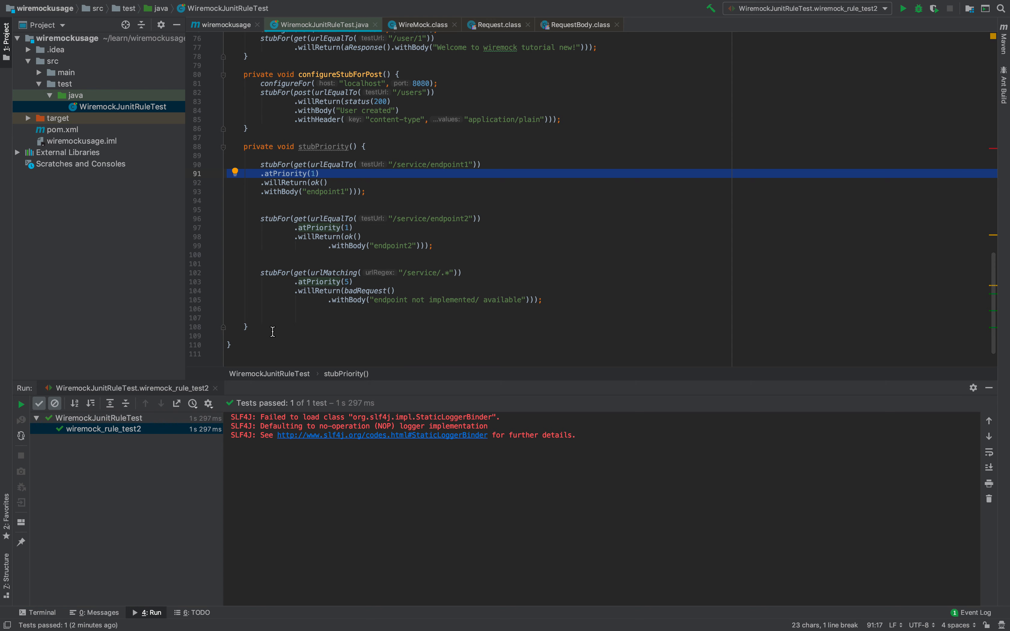
mouse_move(397, 188)
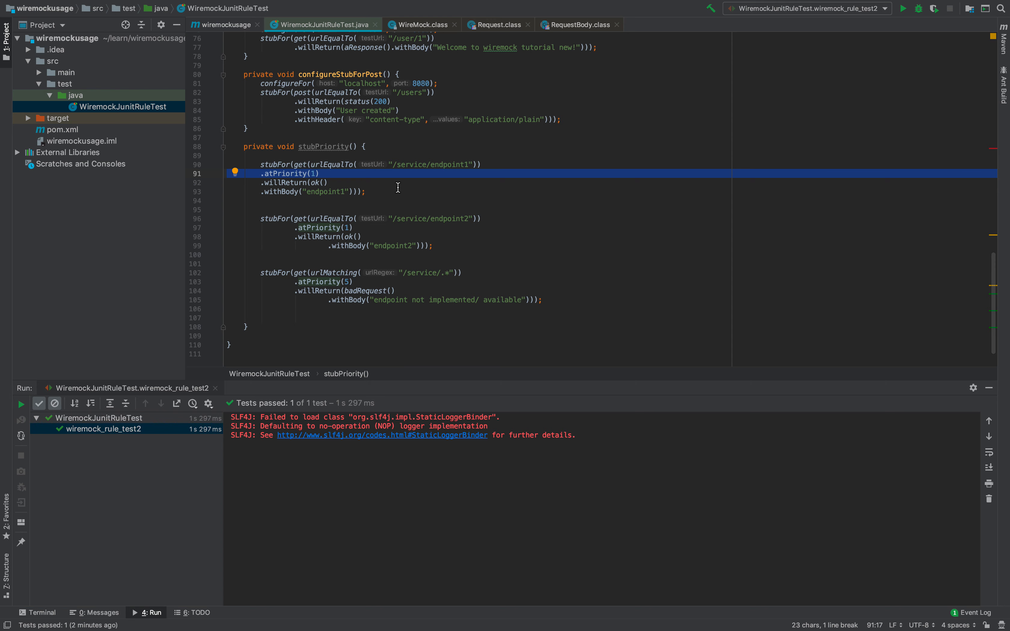